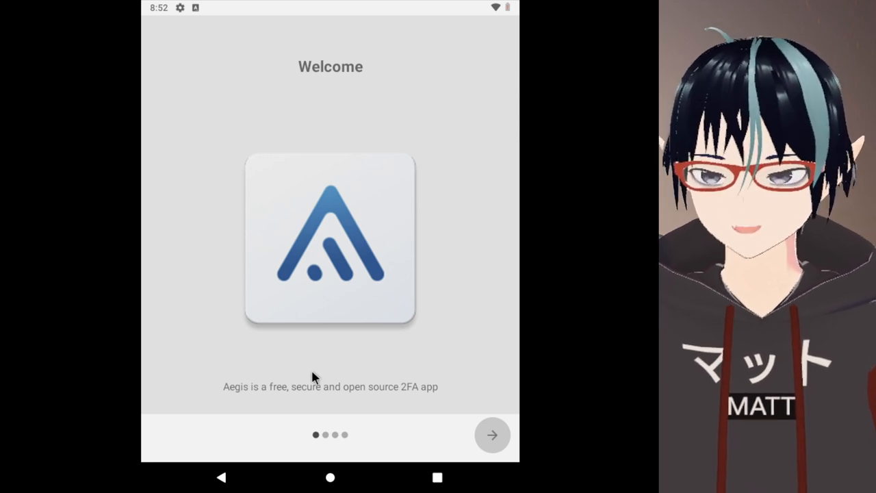
mouse_move(316, 402)
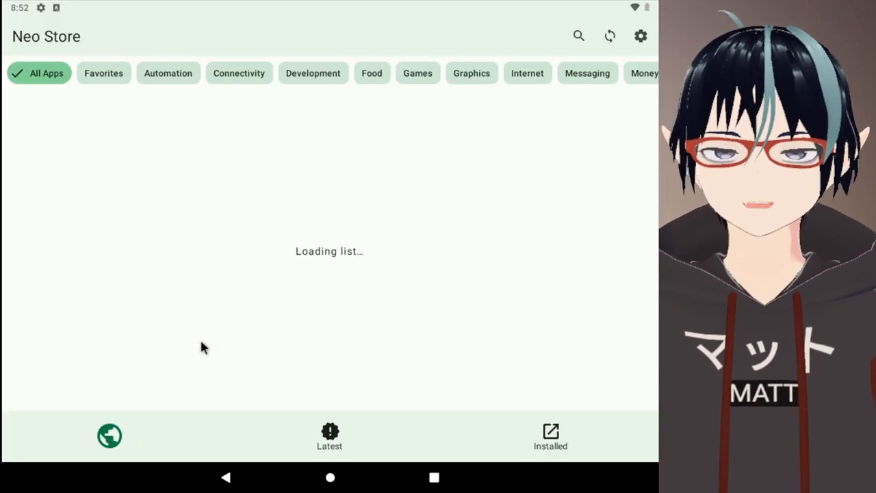
Open the Neo Store source repository page on GitHub.
click(329, 476)
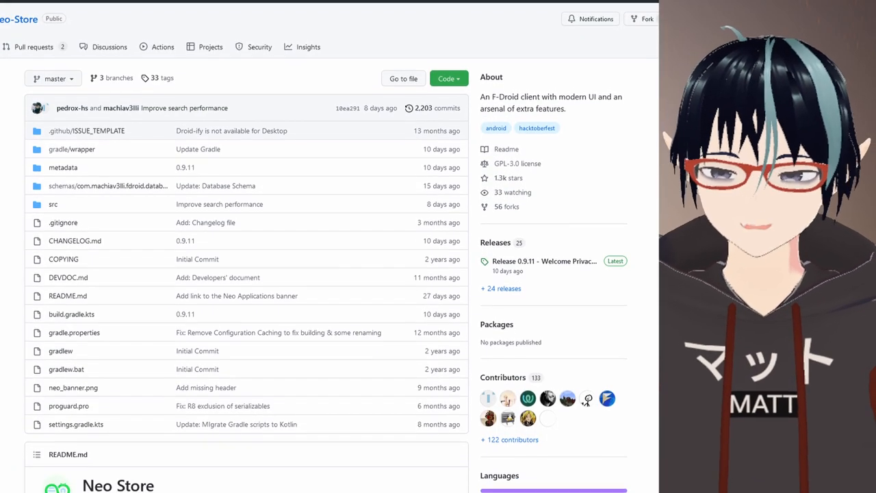
Scroll through the README's Features and Screenshots sections, then return to the Neo Store catalog.
scroll(down, 3)
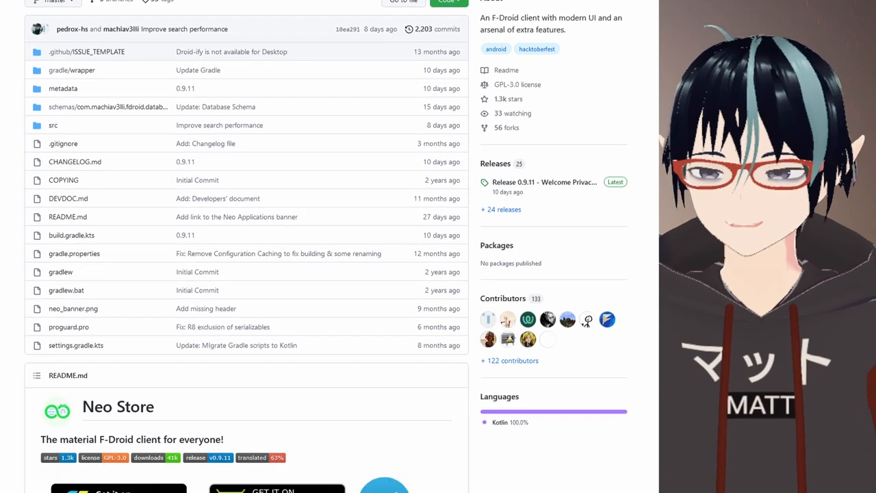
scroll(down, 3)
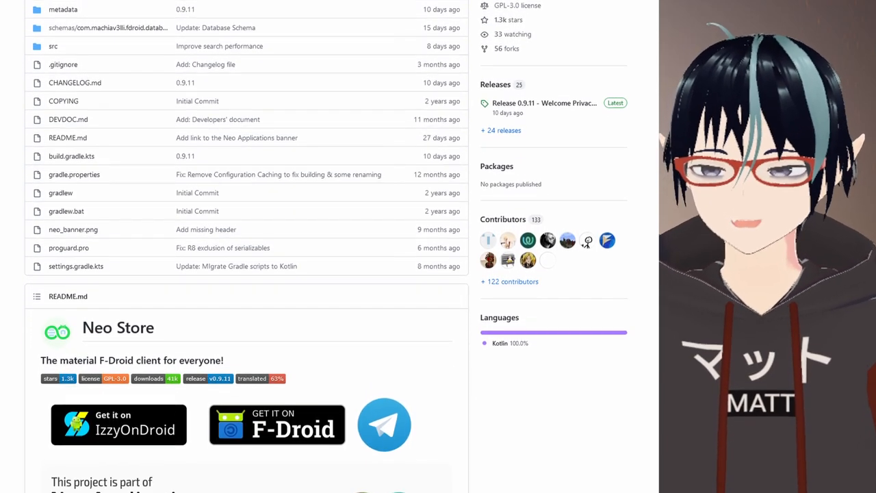
scroll(down, 3)
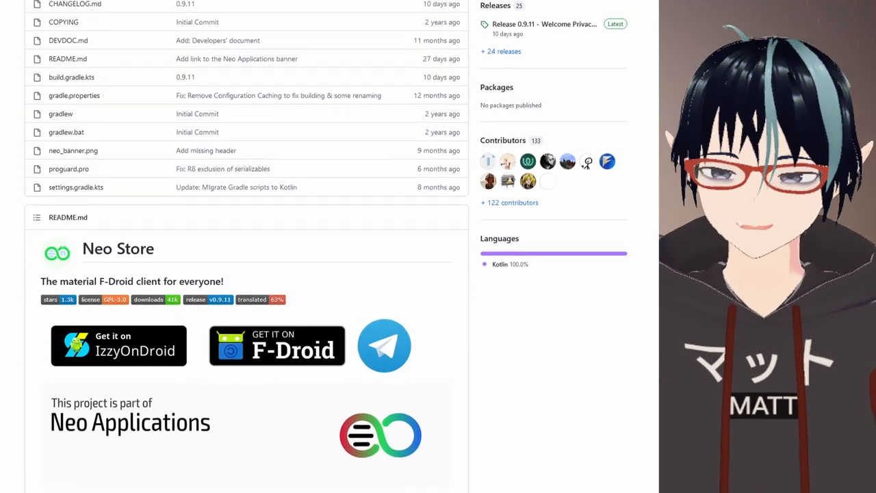
scroll(down, 3)
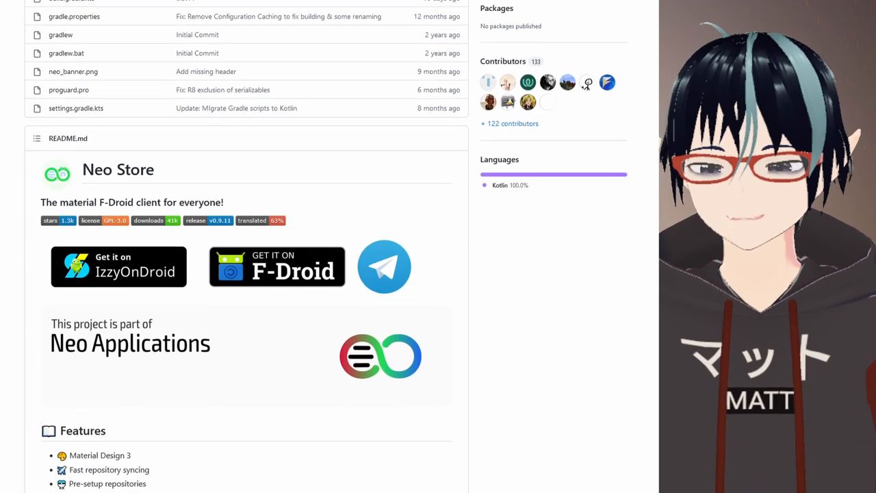
scroll(down, 3)
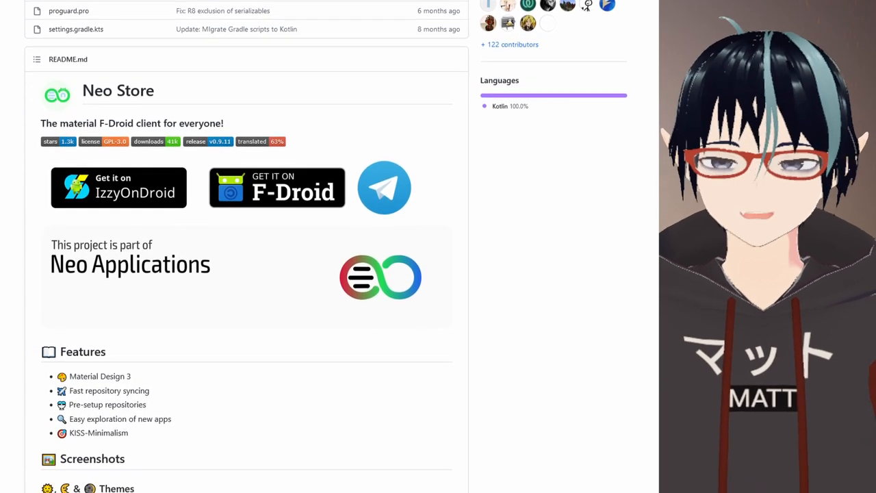
scroll(down, 3)
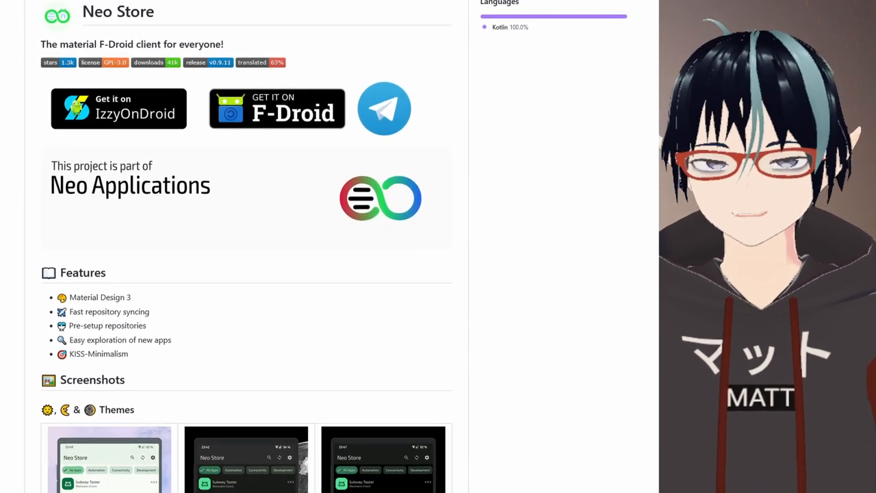
scroll(down, 3)
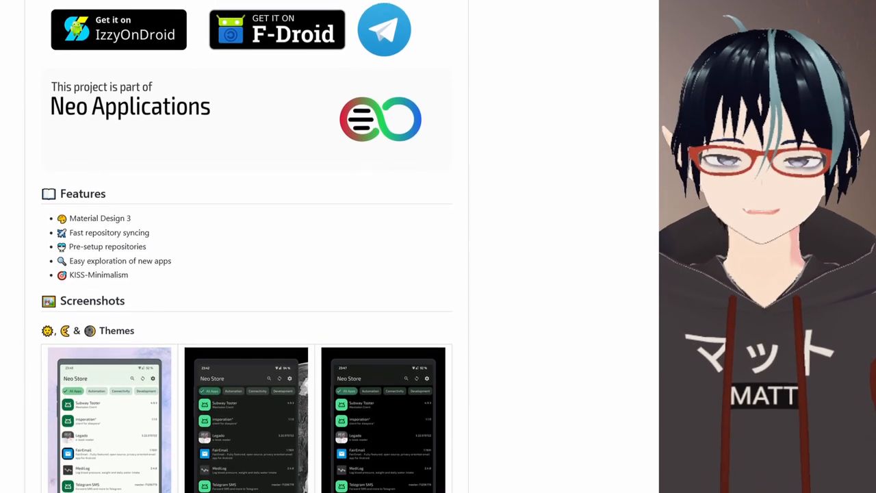
scroll(down, 3)
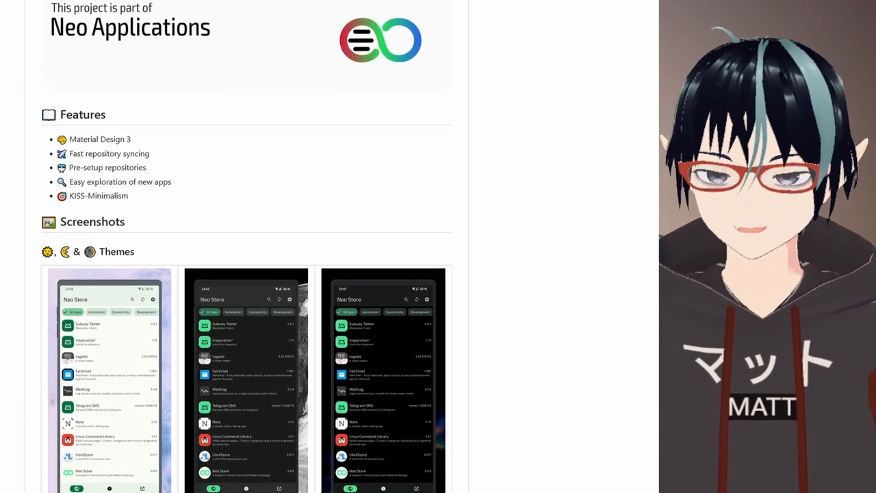
scroll(down, 3)
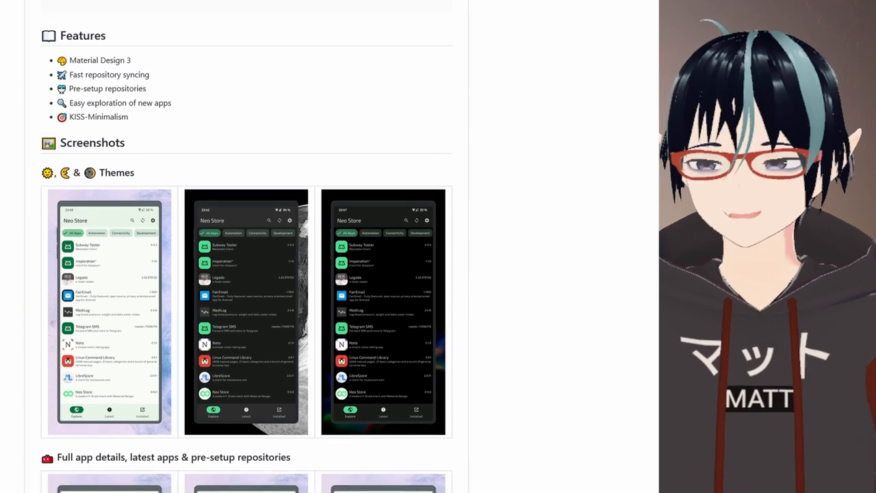
scroll(down, 3)
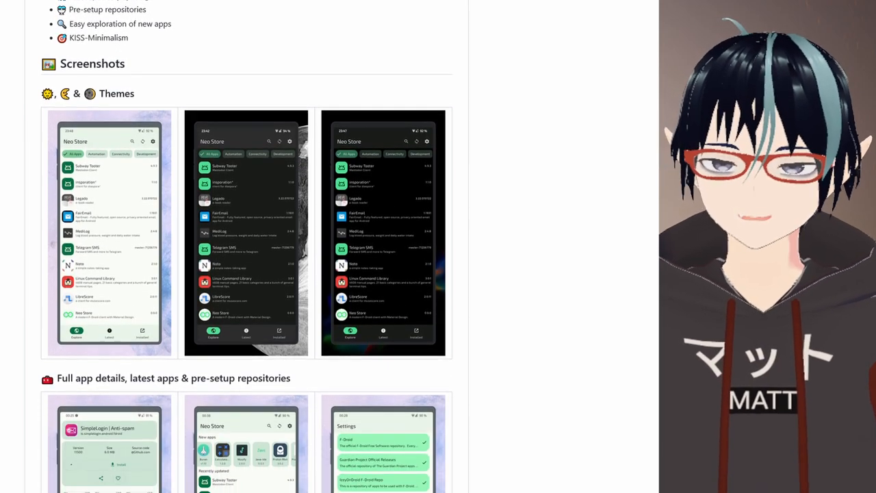
scroll(down, 3)
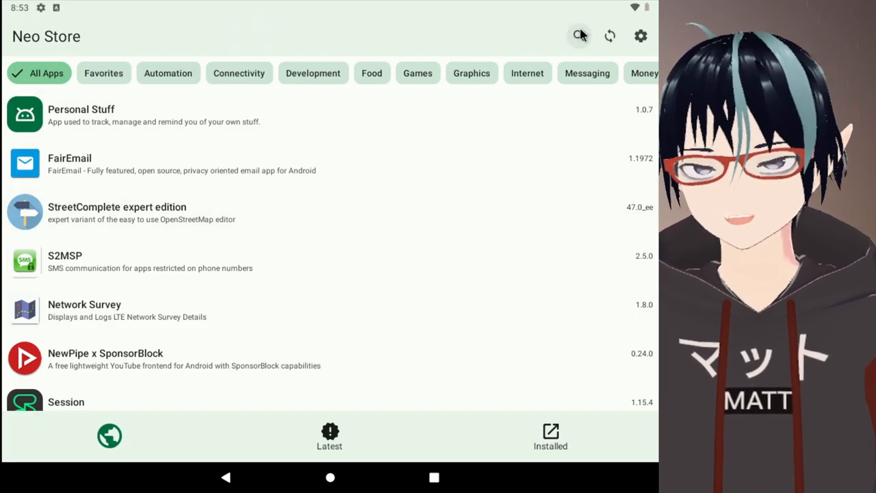
Search the catalogue for 'aegis' and open the Aegis Authenticator details page.
click(579, 36)
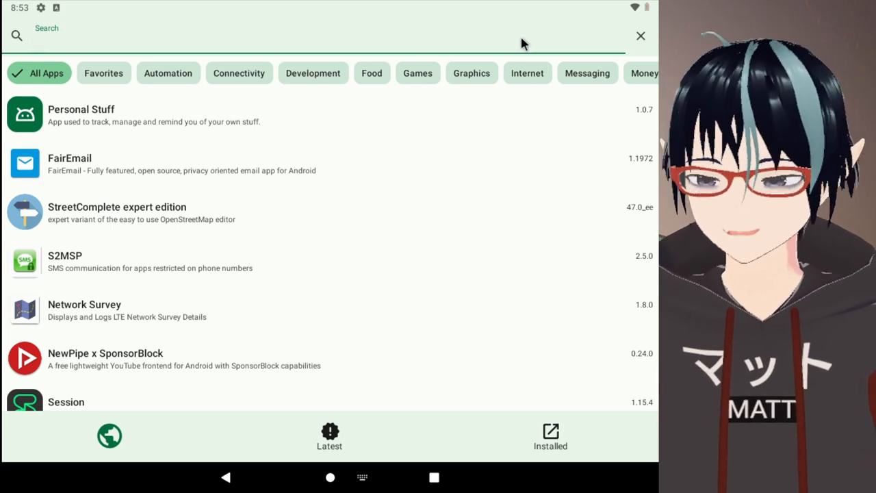
text(aegis)
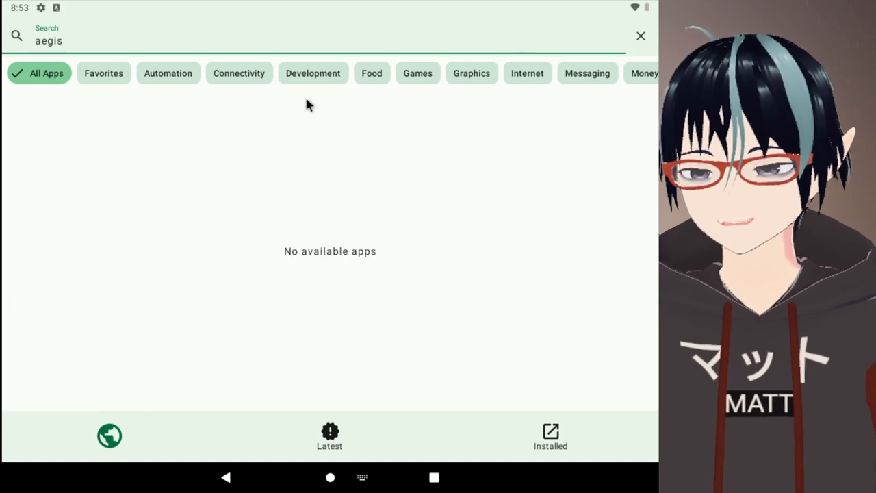
key(Backspace)
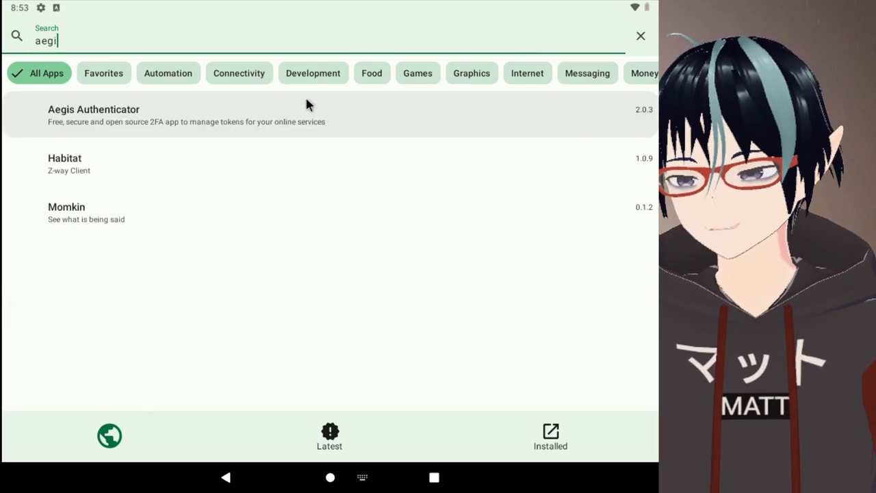
click(93, 115)
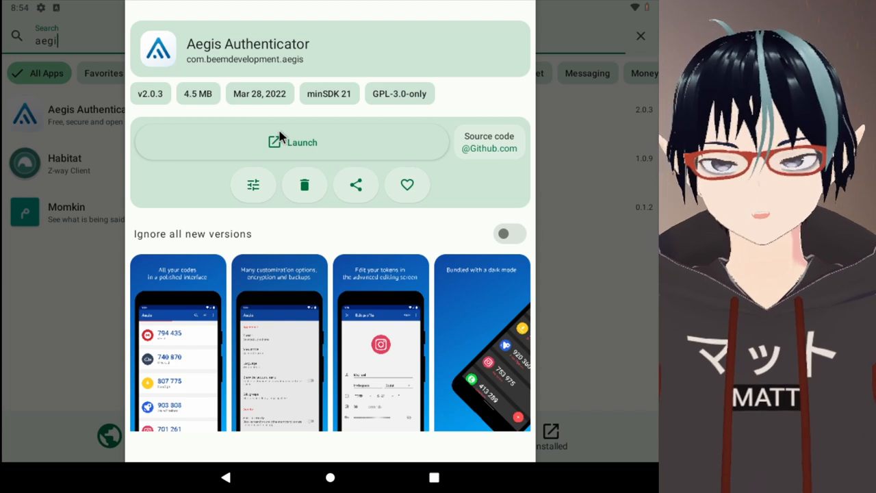
Launch Aegis Authenticator to its welcome screen.
click(293, 141)
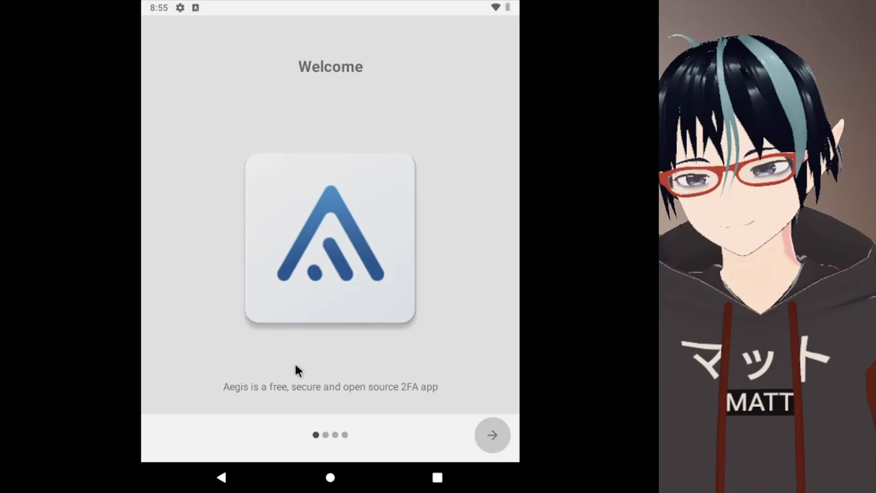
mouse_move(328, 414)
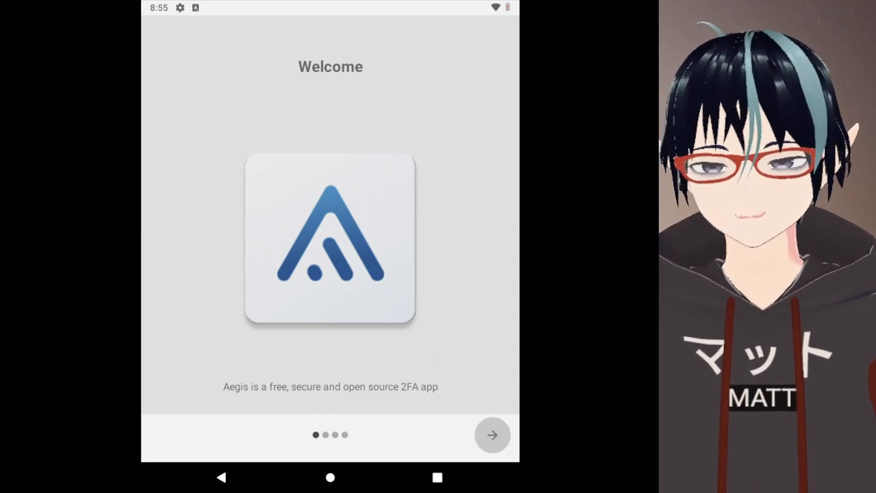
Advance from the Welcome screen to the Security page with Password preselected.
click(492, 435)
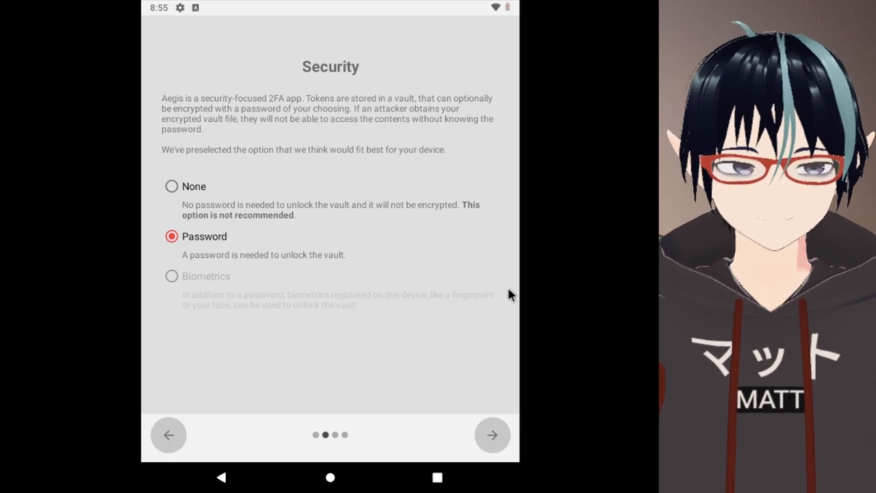
mouse_move(425, 314)
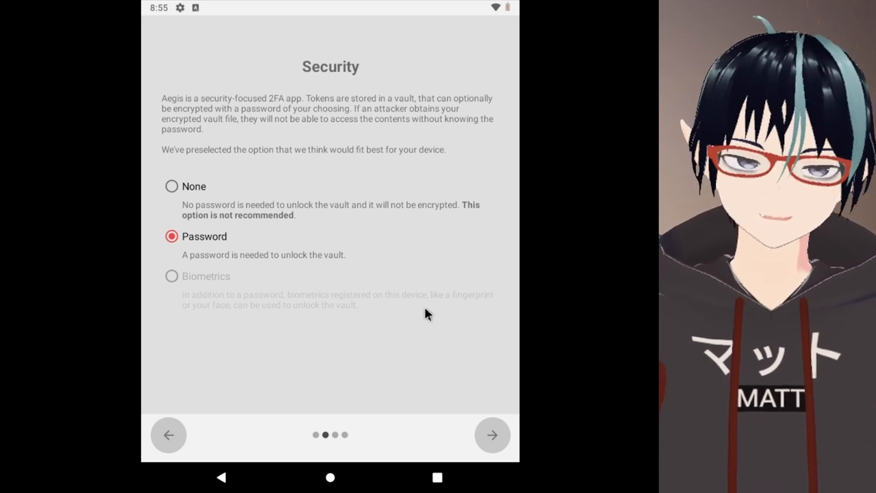
mouse_move(292, 269)
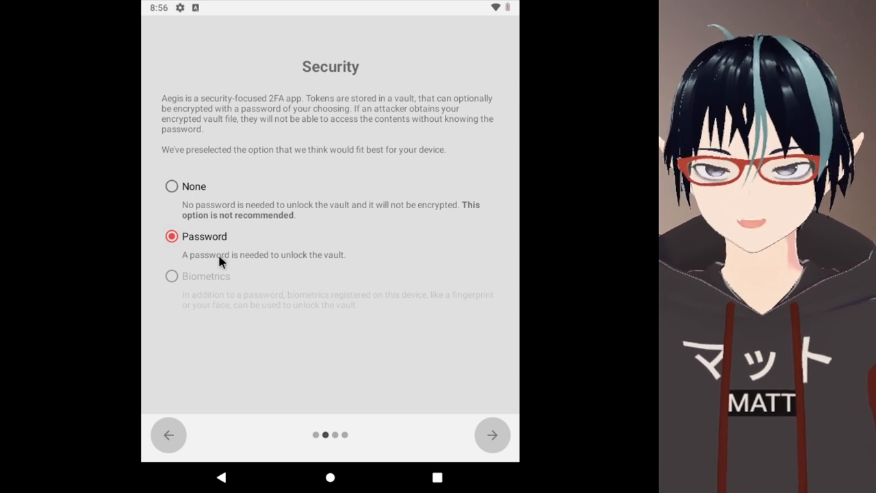
mouse_move(222, 286)
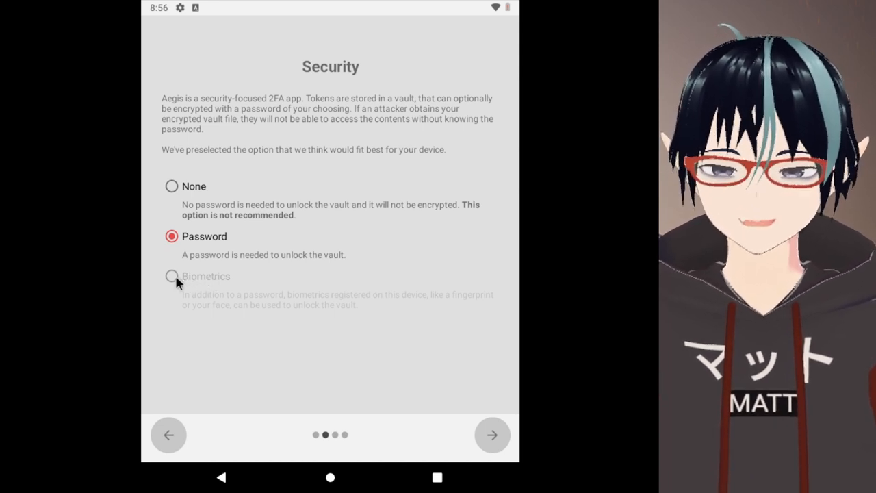
mouse_move(238, 334)
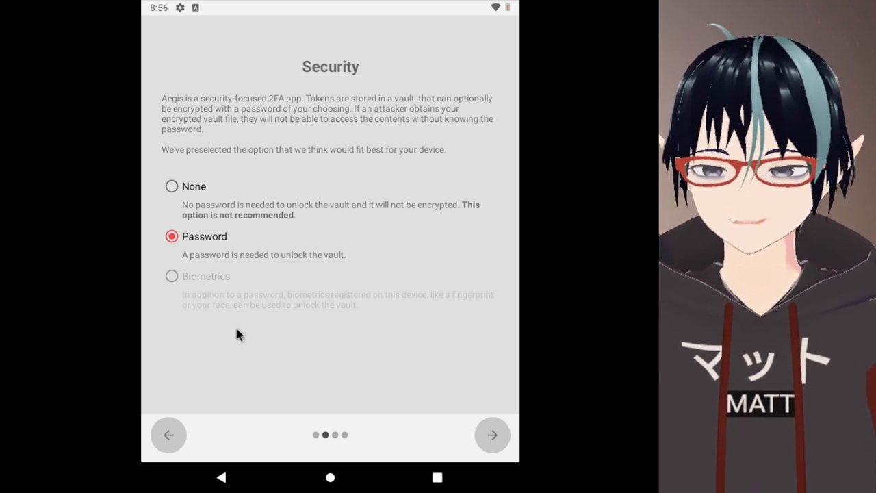
mouse_move(222, 354)
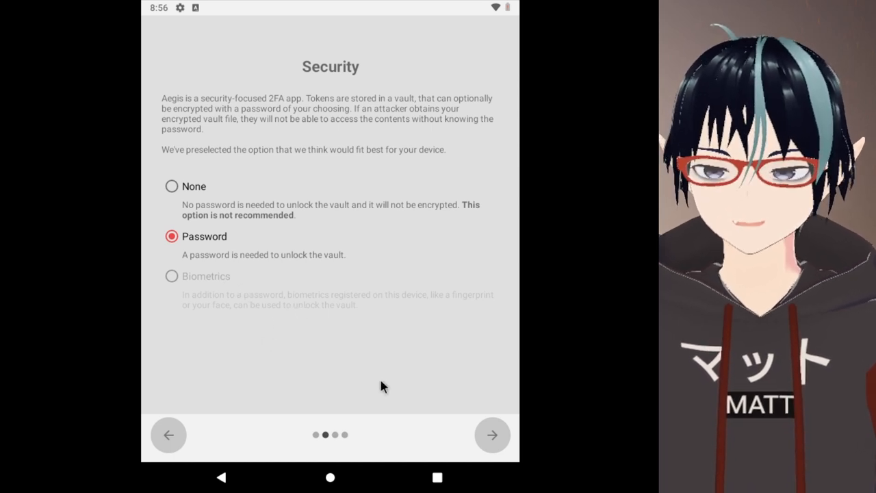
mouse_move(391, 411)
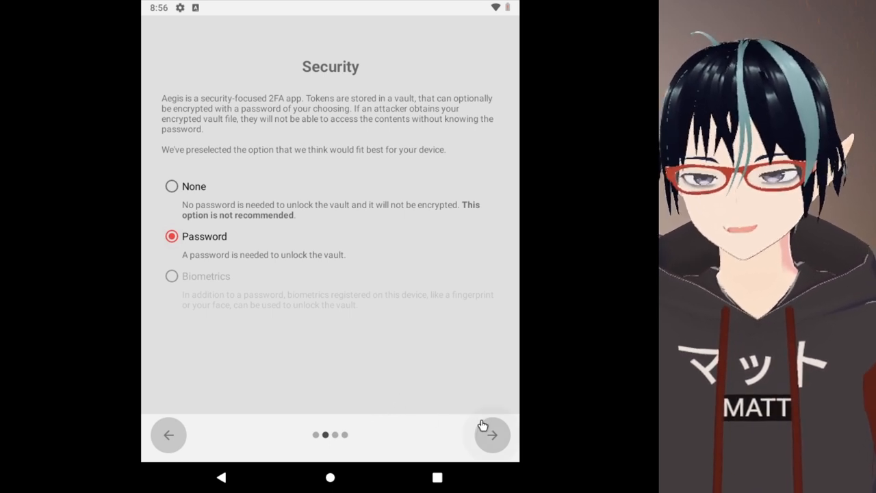
Enter and confirm the vault password and reach the Setup completed screen.
click(491, 435)
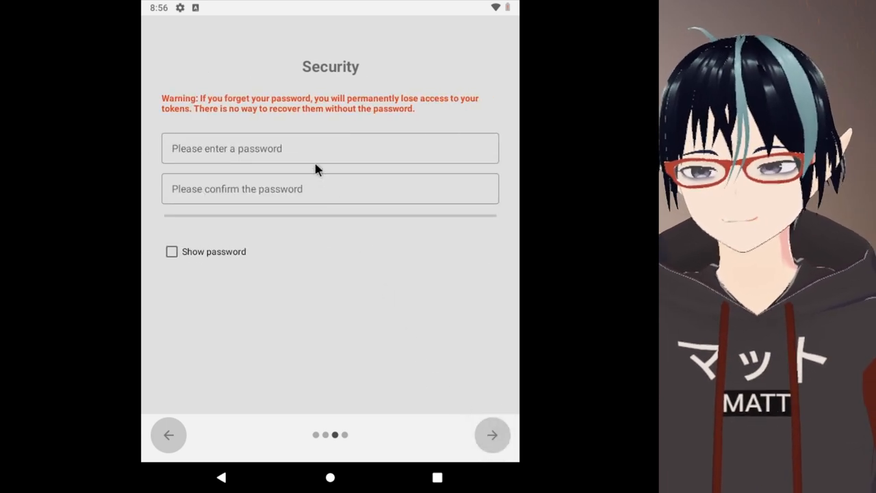
click(330, 148)
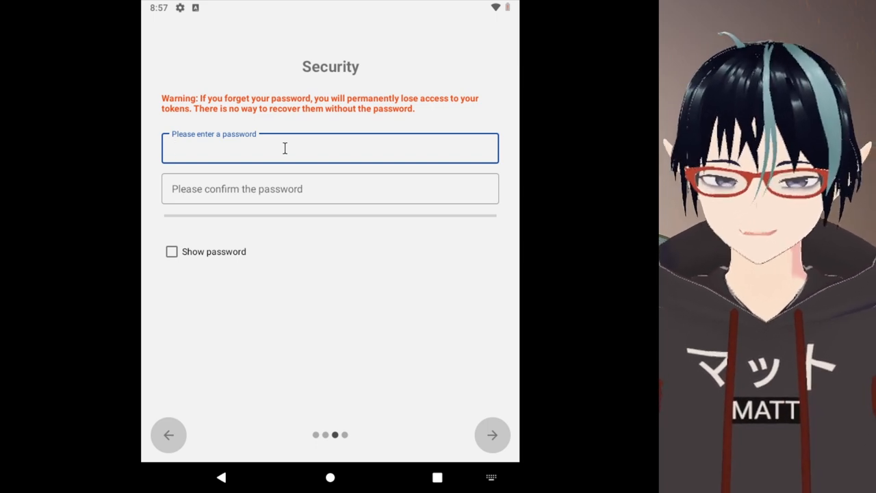
click(491, 436)
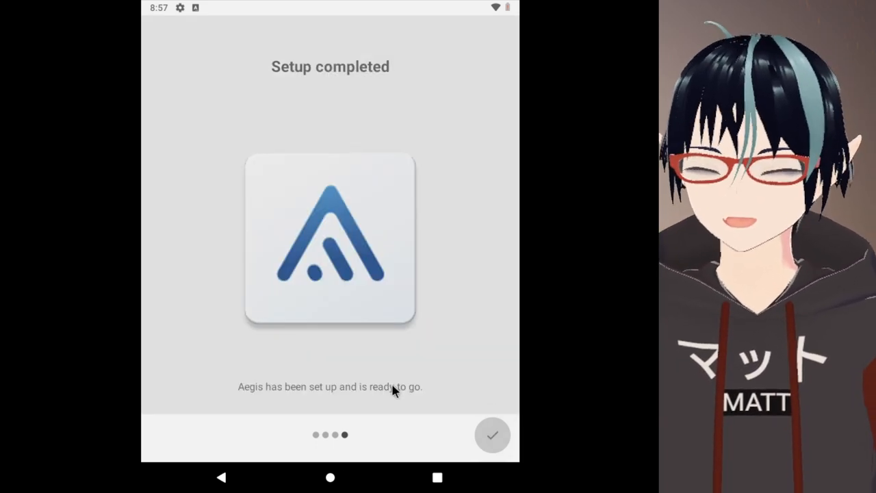
Finish setup into the empty vault and check the sort menu, keeping Custom order.
click(492, 435)
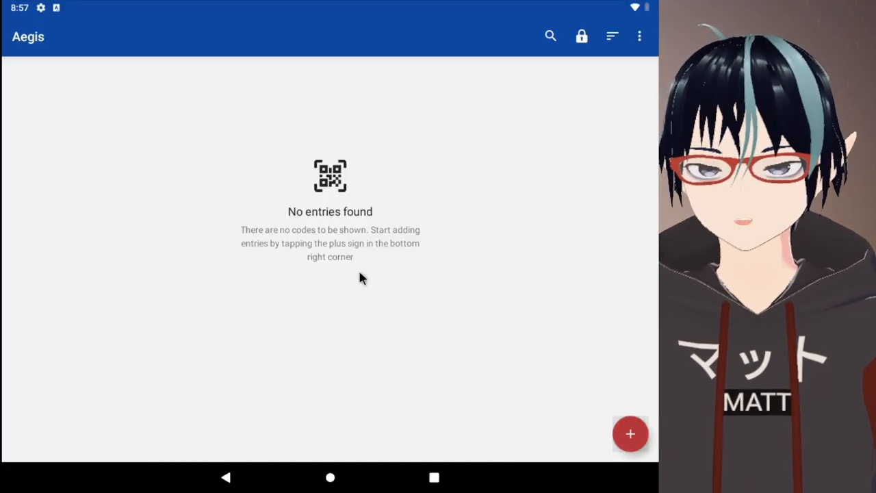
mouse_move(383, 246)
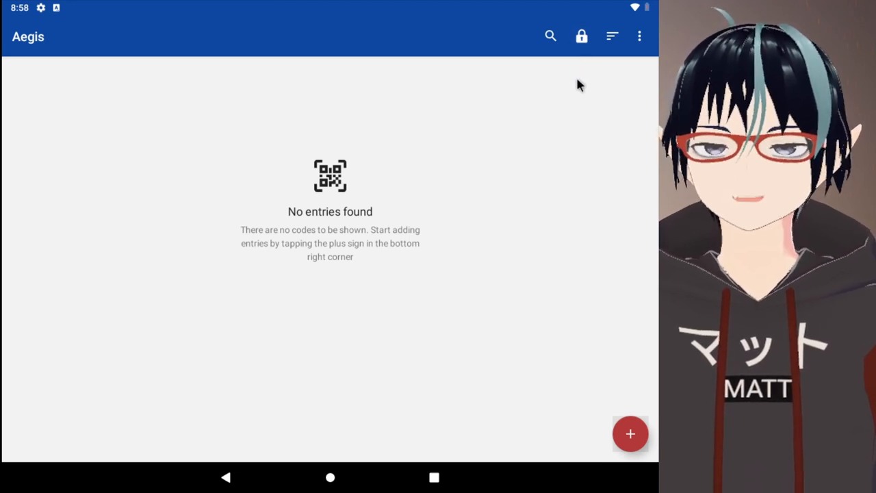
mouse_move(371, 142)
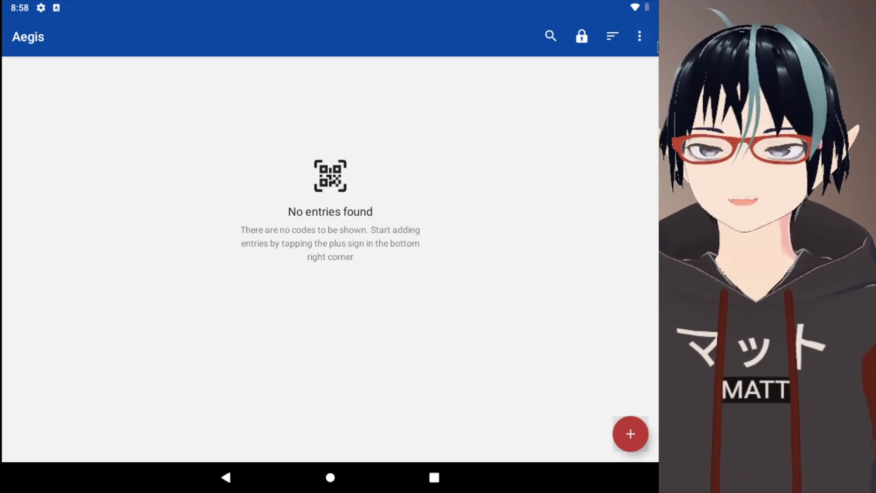
click(637, 36)
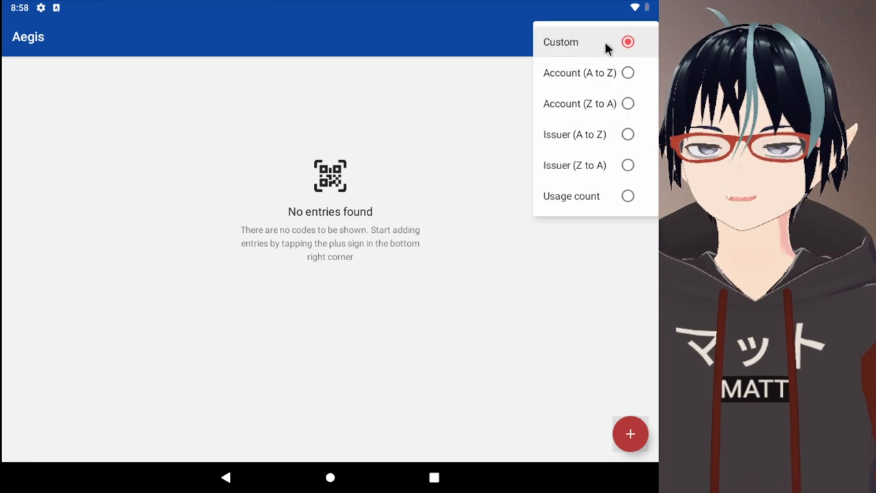
click(561, 41)
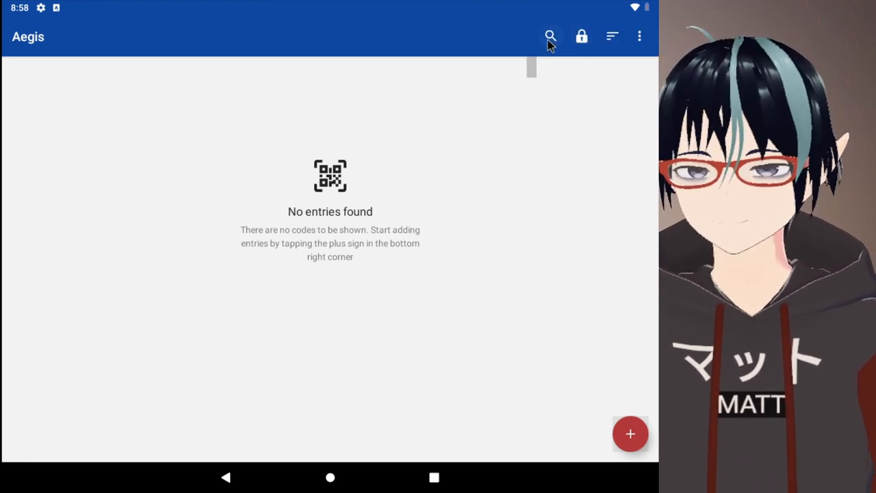
mouse_move(650, 345)
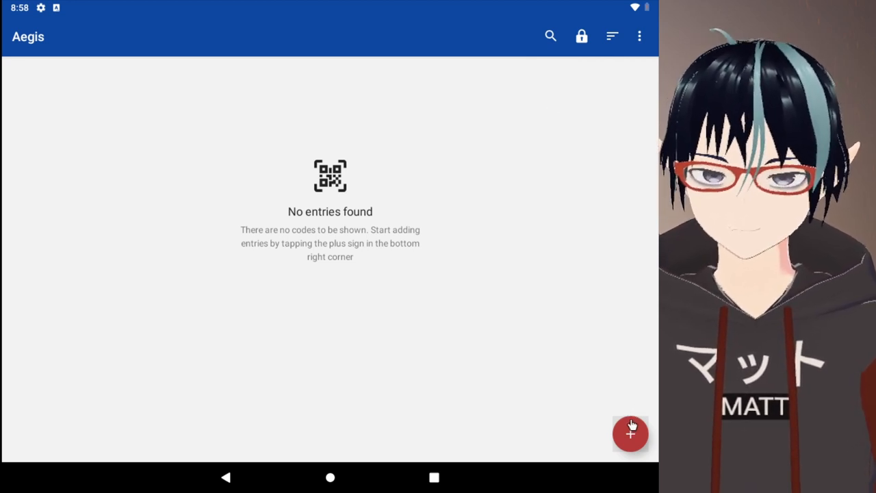
Start a new token entry via the + button and bring up the scan options.
click(630, 433)
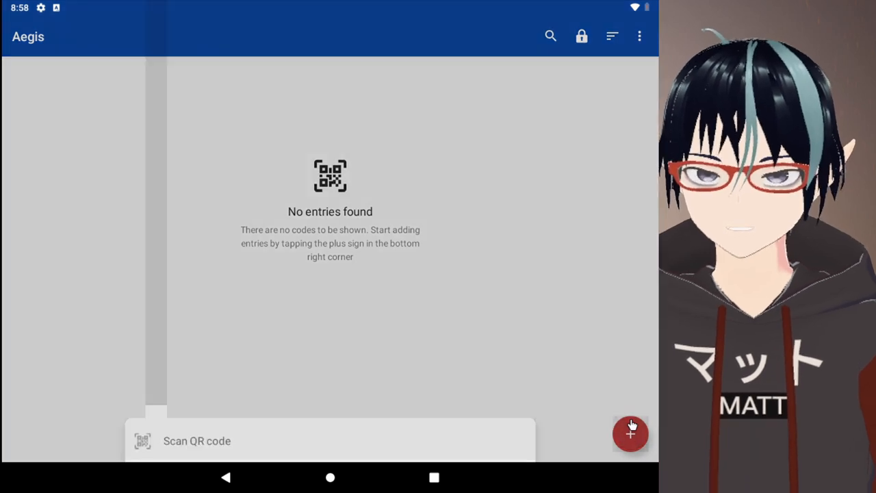
click(630, 433)
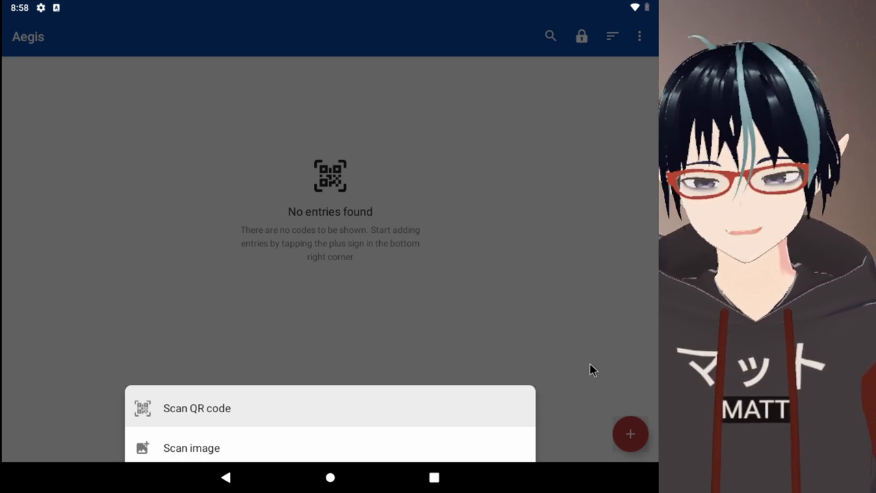
mouse_move(292, 405)
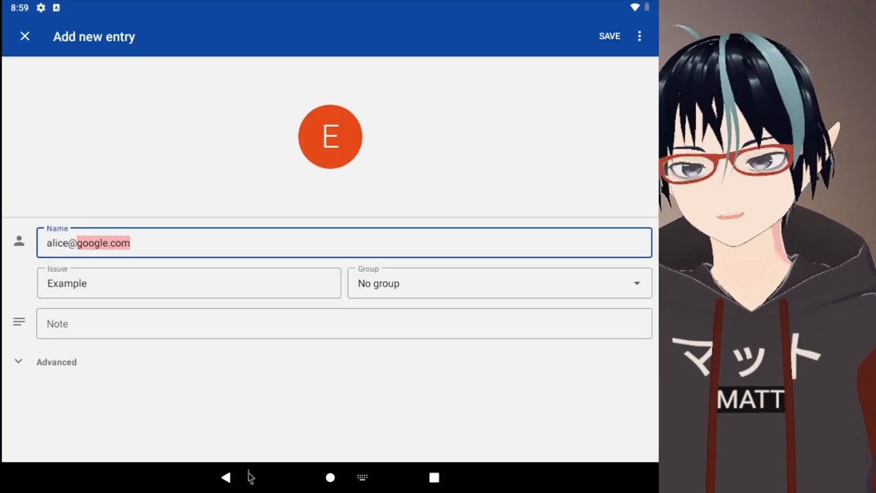
Replace the entry's account name with 'Google', peeking at the Advanced details.
double_click(88, 244)
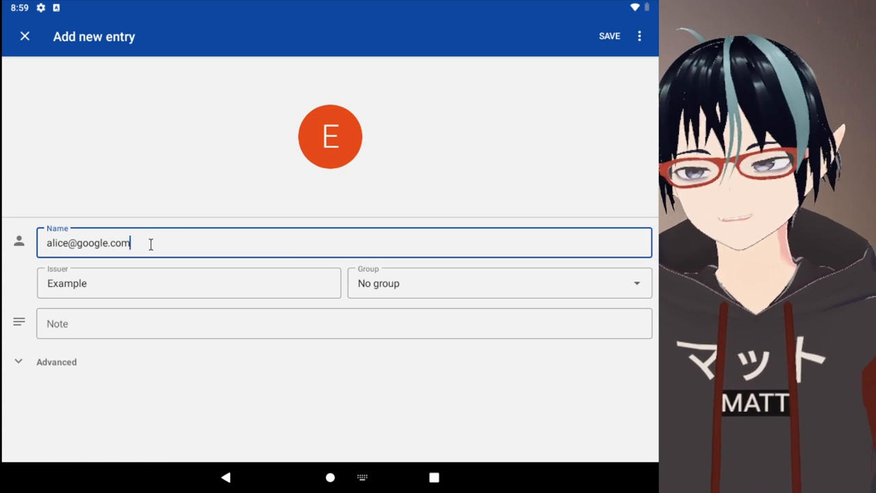
double_click(88, 242)
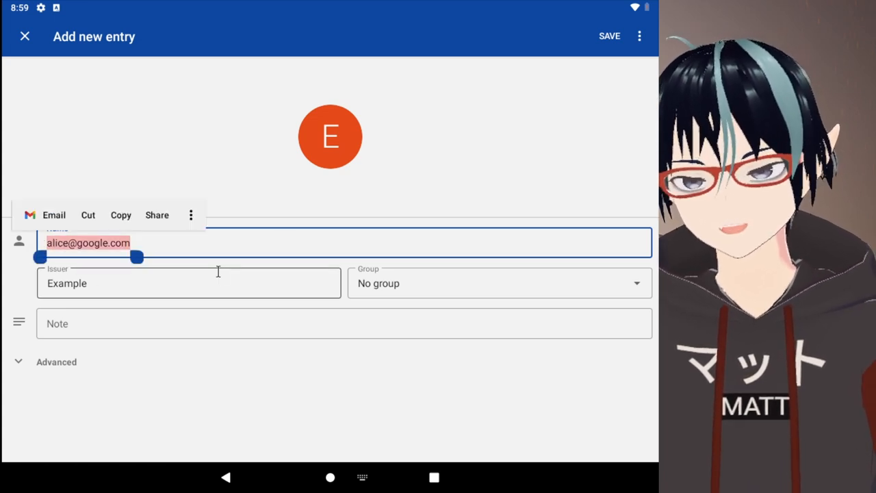
click(56, 361)
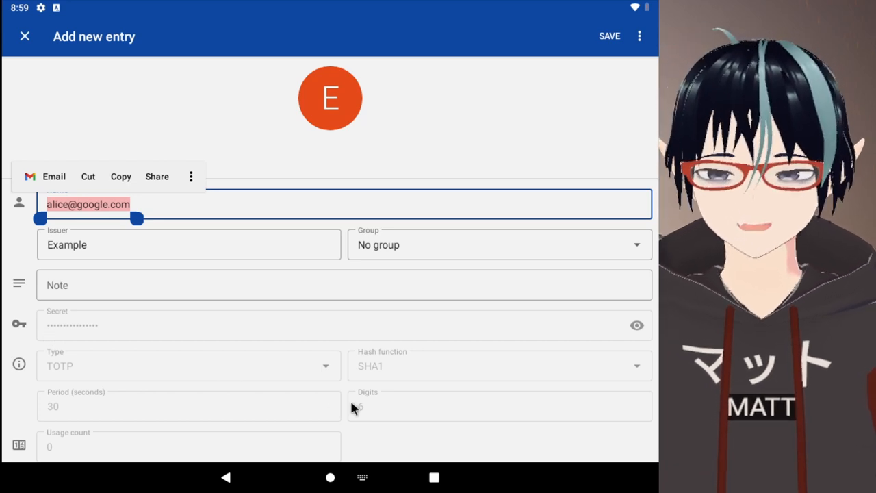
click(158, 204)
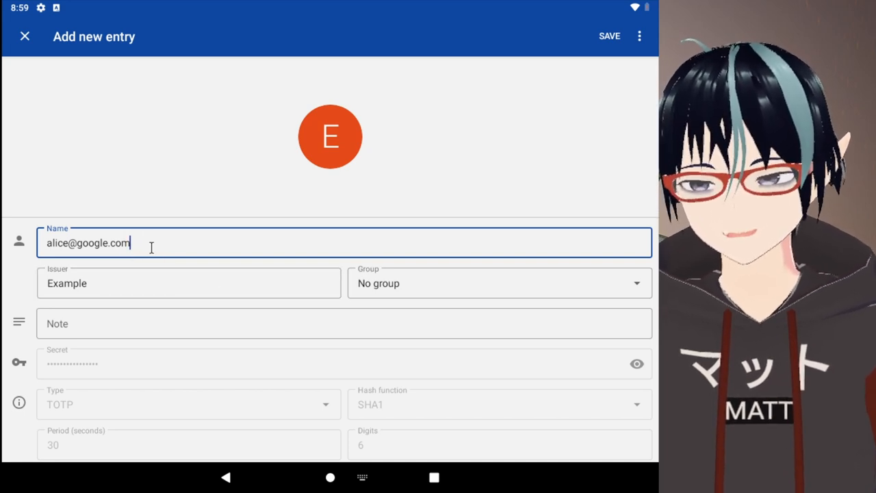
double_click(87, 242)
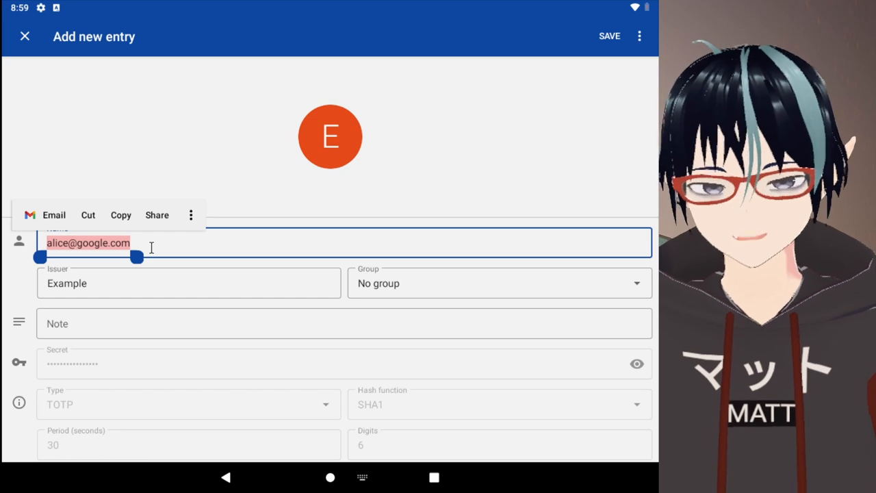
text(Google)
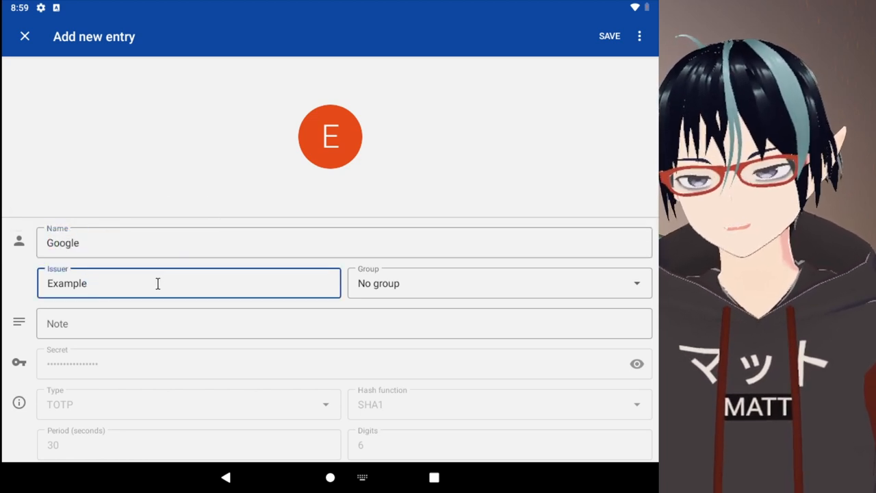
Review the issuer field Example and collapse the Advanced section.
double_click(67, 284)
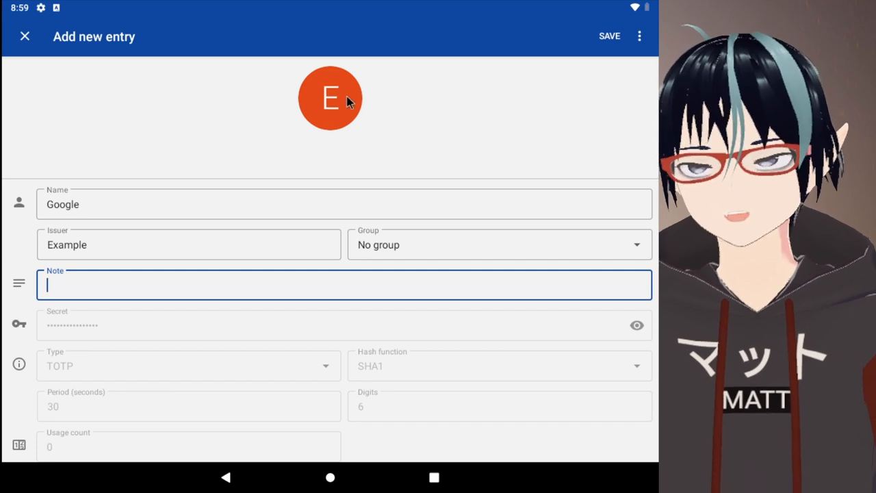
click(329, 99)
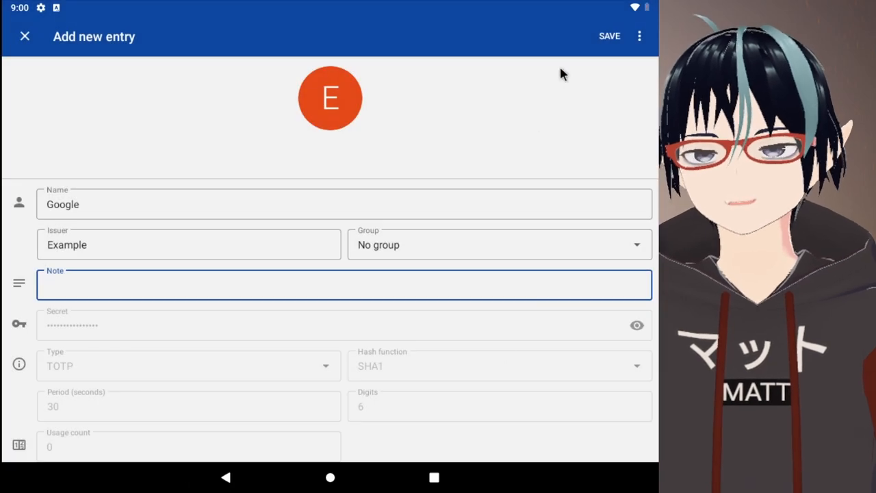
click(639, 36)
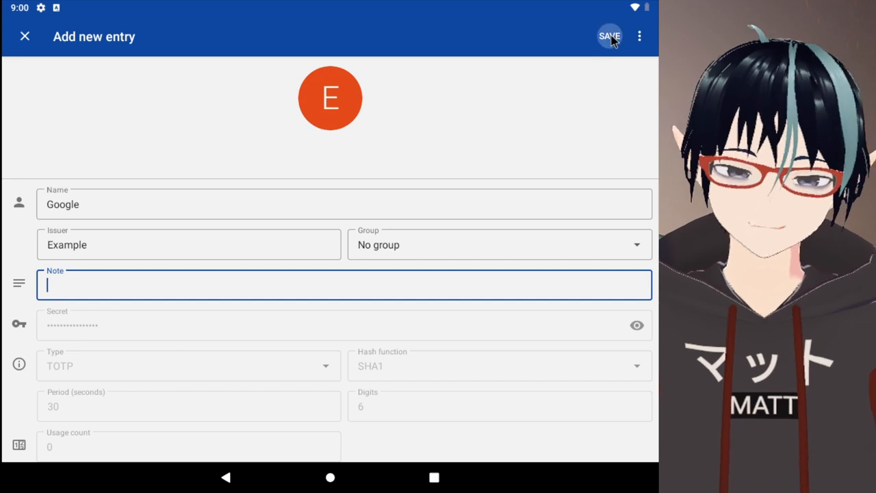
Save the entry so Example (Google) and its six-digit code appear in the vault.
click(608, 36)
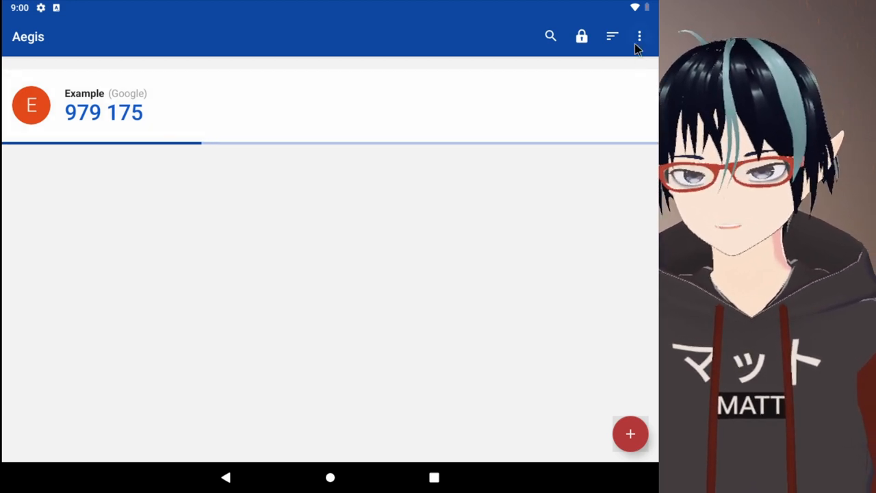
mouse_move(267, 144)
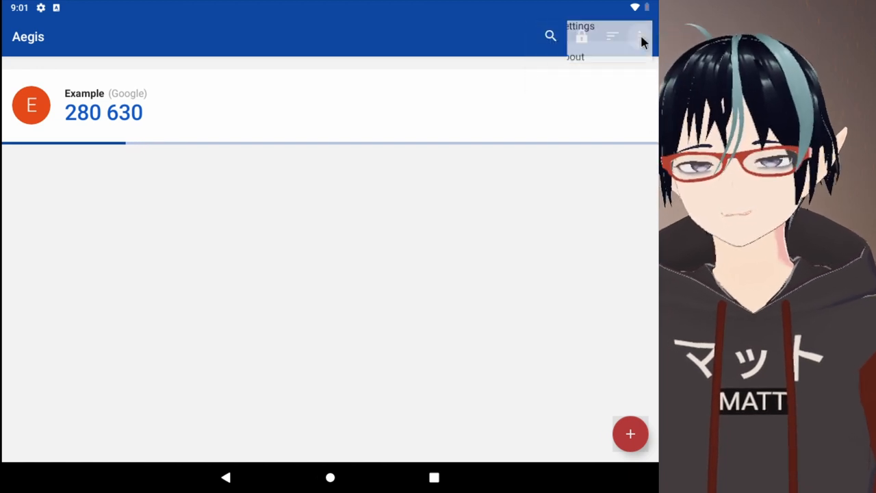
In Settings > Appearance, switch the theme to dark.
click(579, 26)
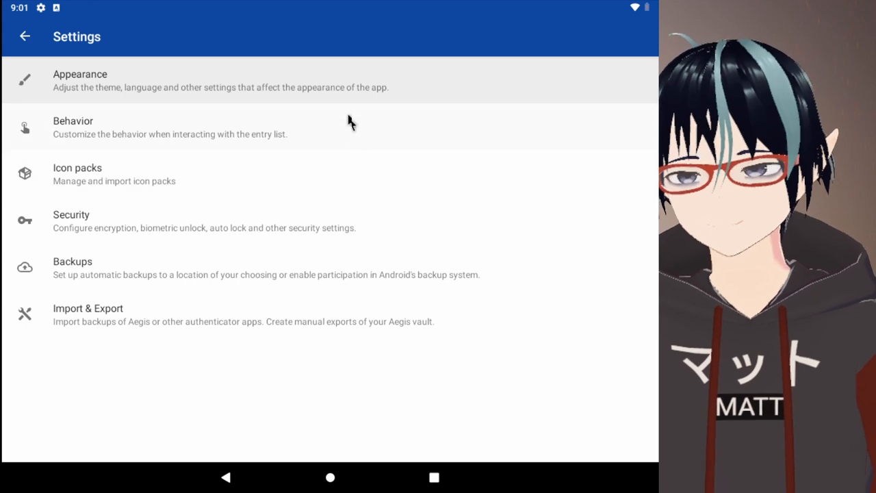
click(80, 79)
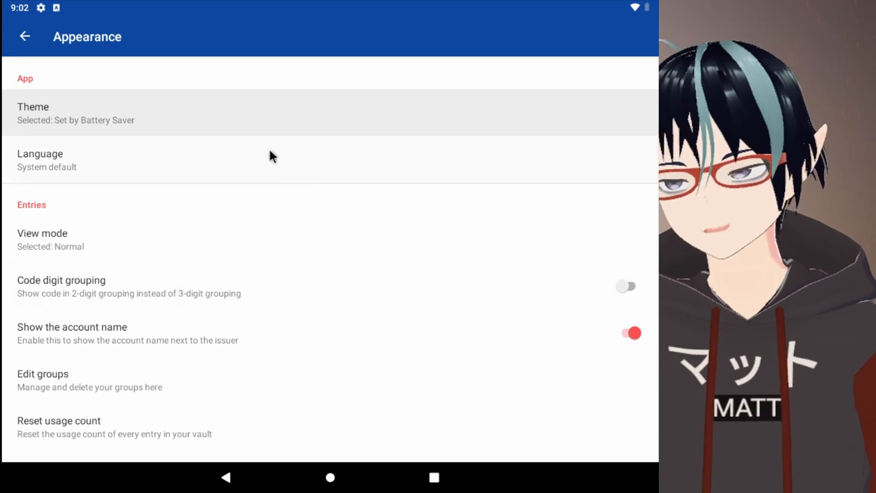
click(75, 112)
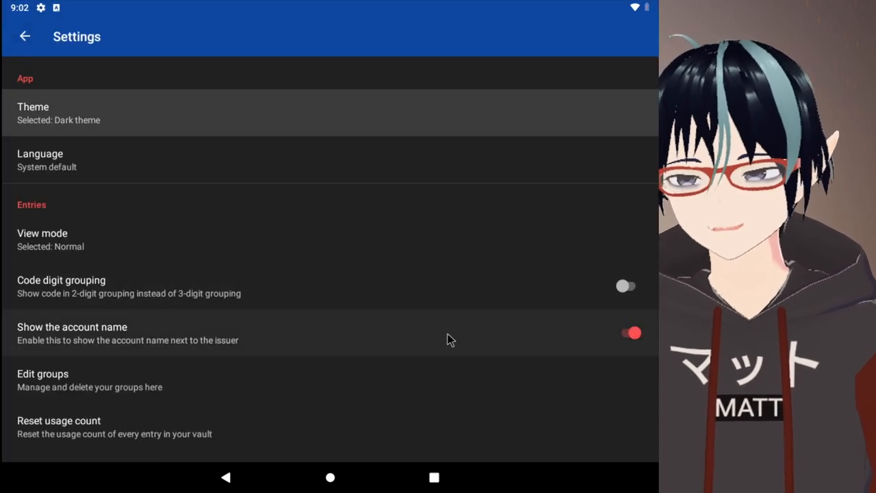
mouse_move(369, 314)
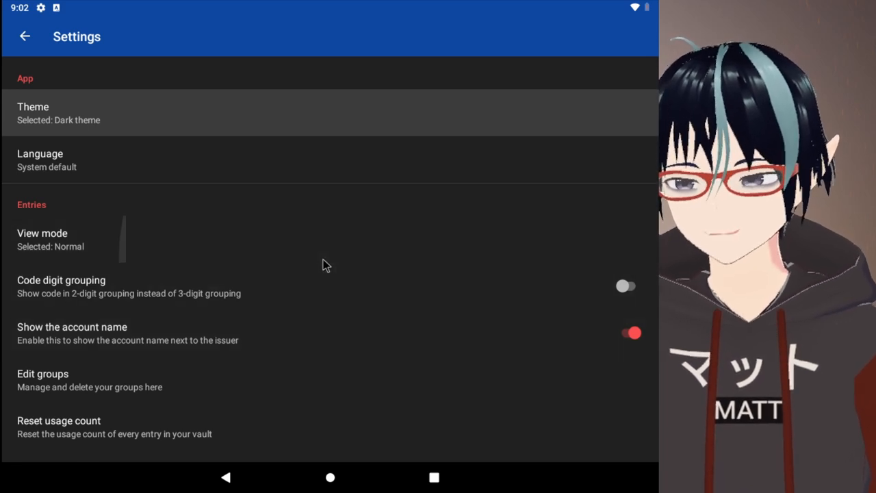
mouse_move(230, 206)
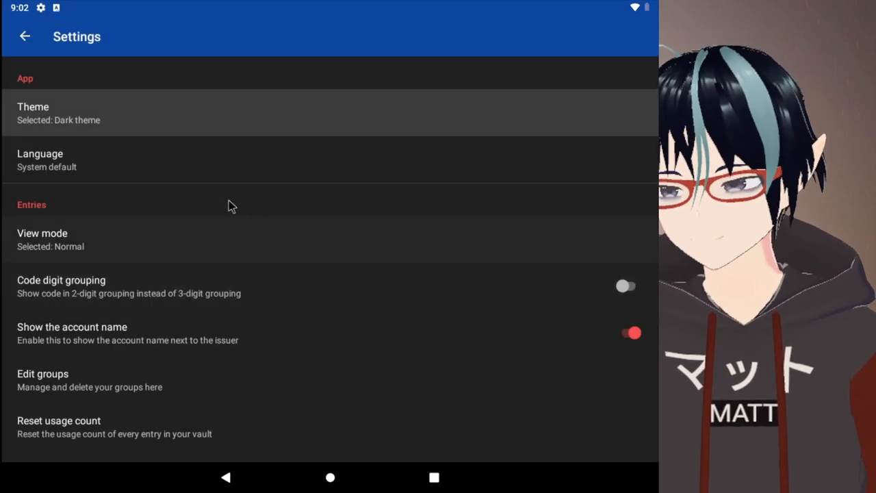
mouse_move(139, 148)
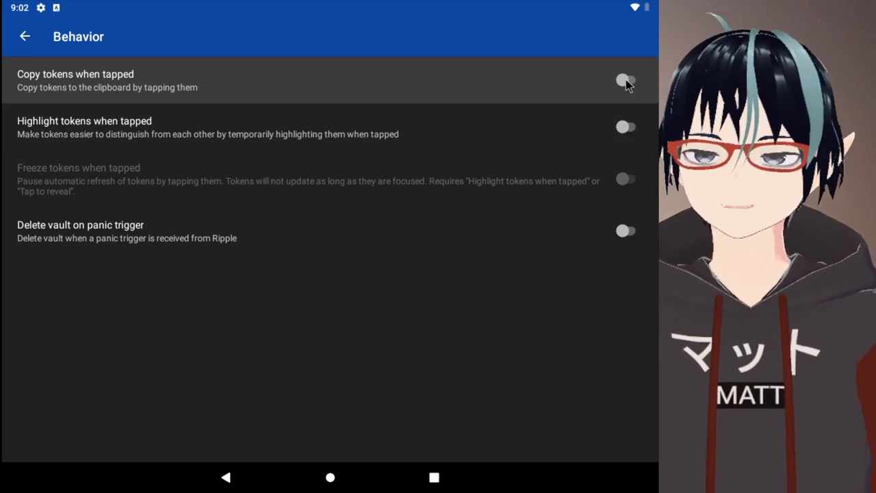
Try 'Highlight tokens when tapped' on and back off, then leave the behavior settings.
click(623, 126)
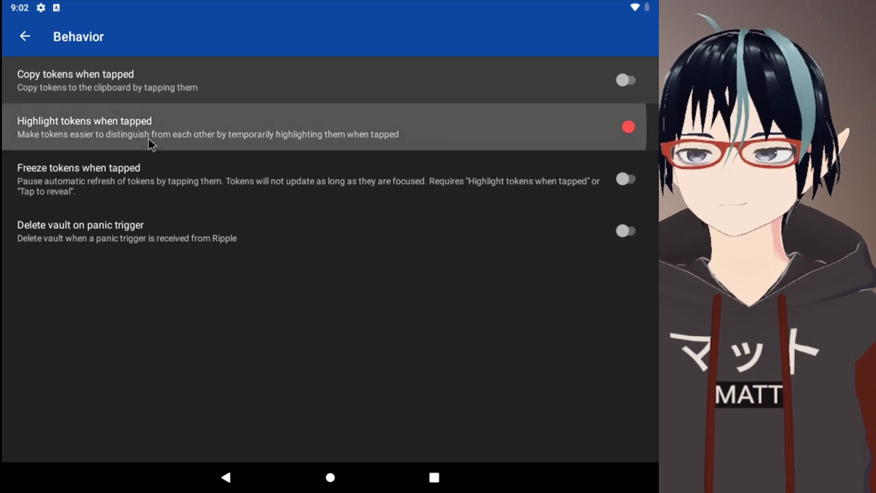
click(626, 126)
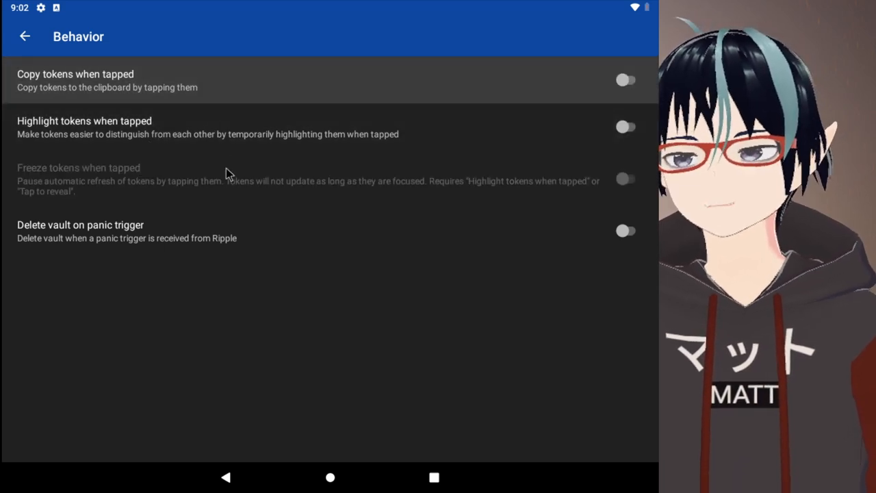
click(24, 35)
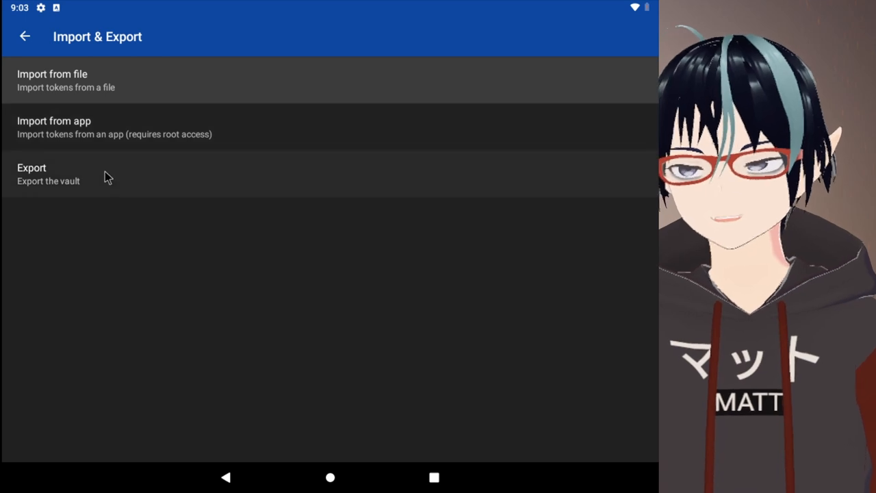
click(48, 174)
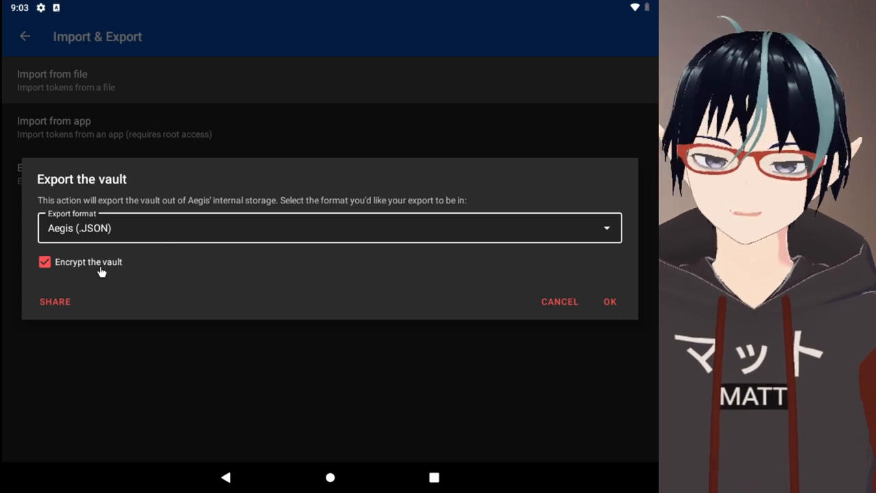
click(328, 227)
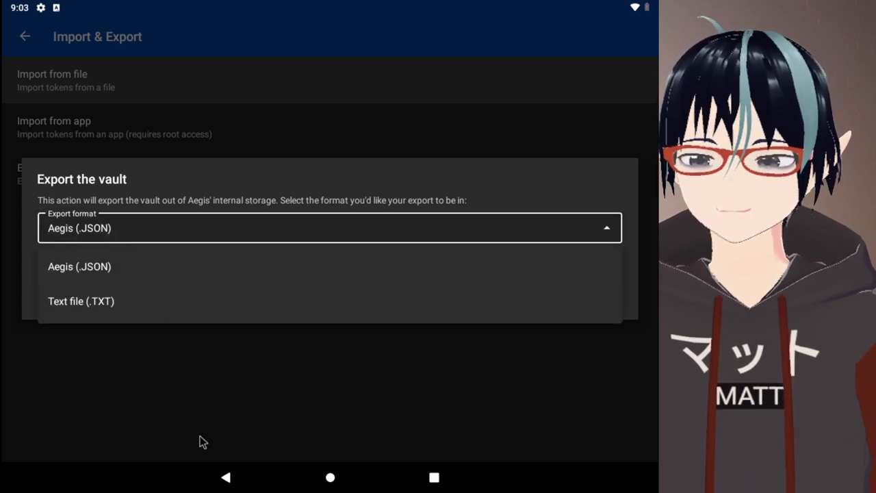
mouse_move(169, 205)
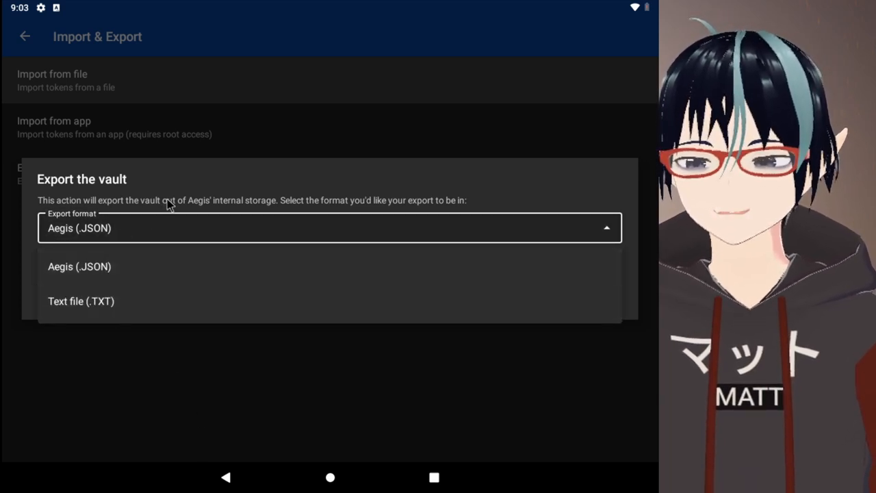
click(80, 265)
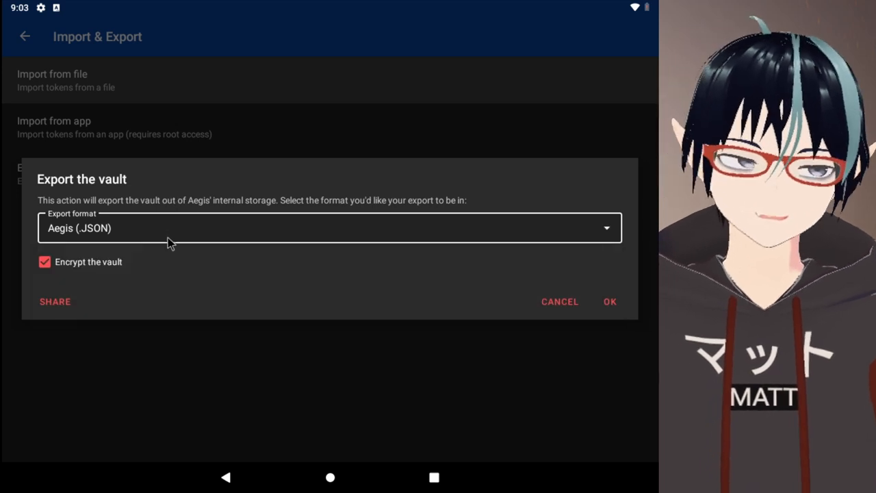
mouse_move(559, 301)
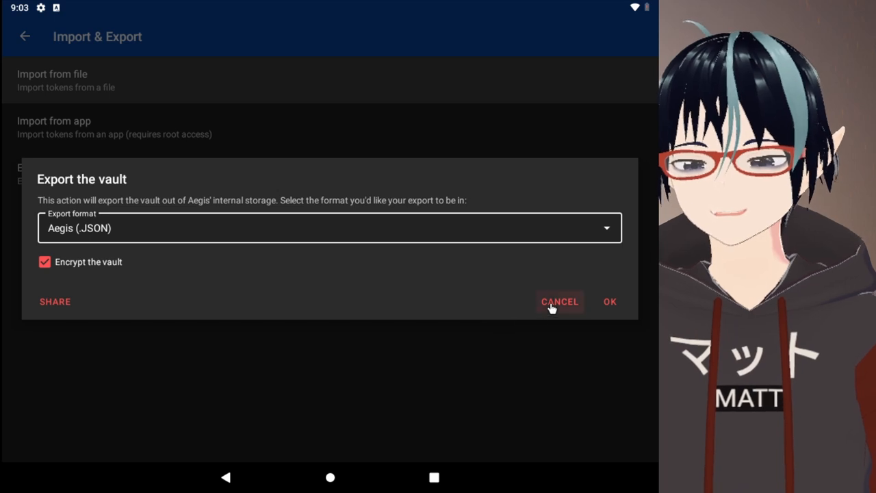
click(558, 301)
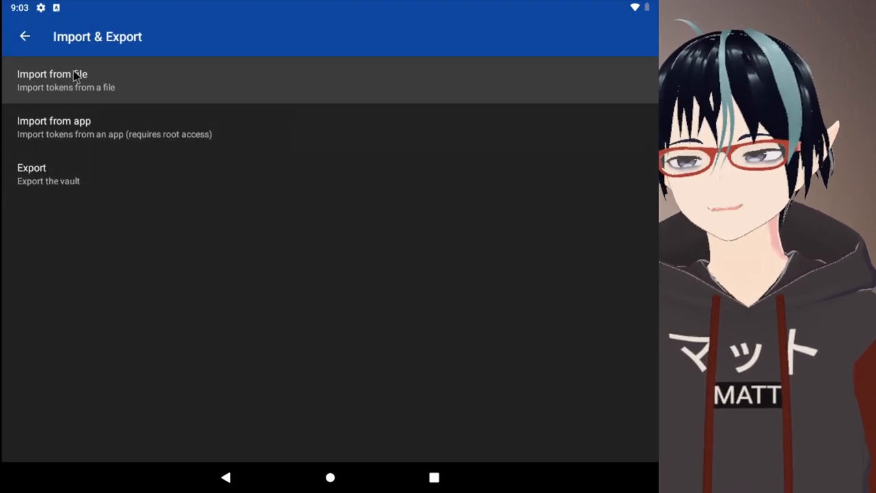
Reach the Backups settings, where automatic and Android backups are both off.
click(24, 35)
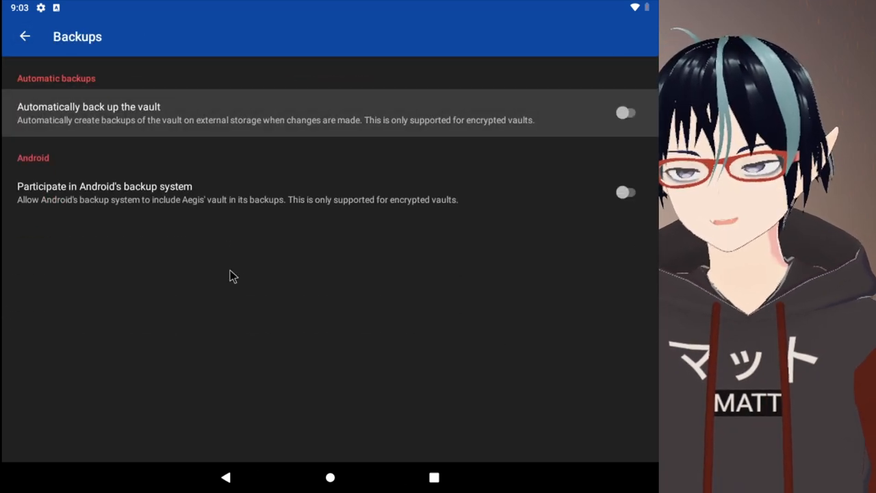
mouse_move(274, 270)
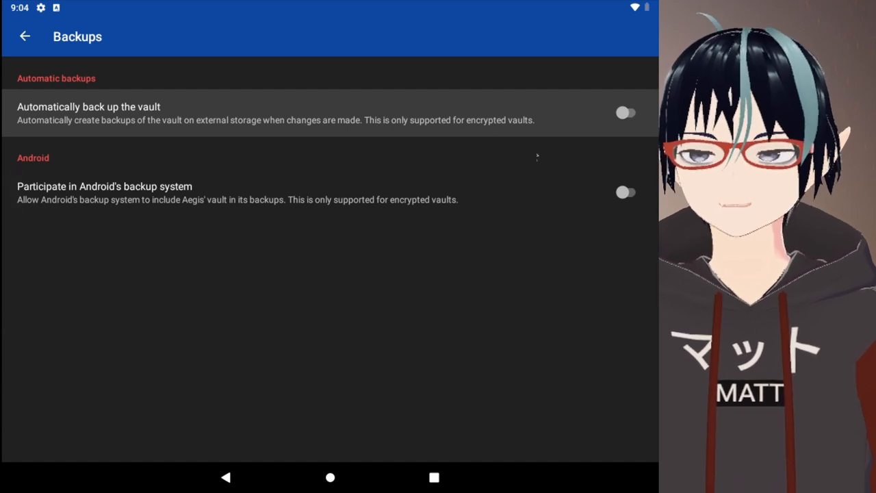
mouse_move(585, 286)
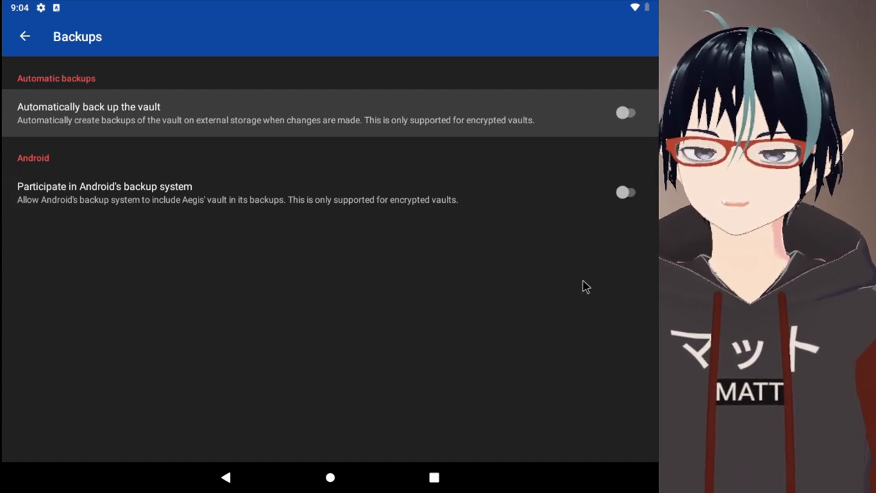
mouse_move(501, 246)
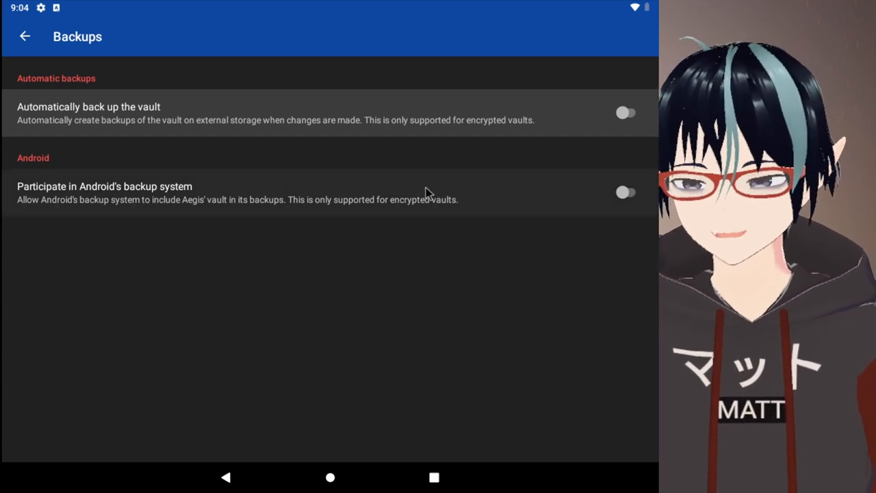
mouse_move(369, 249)
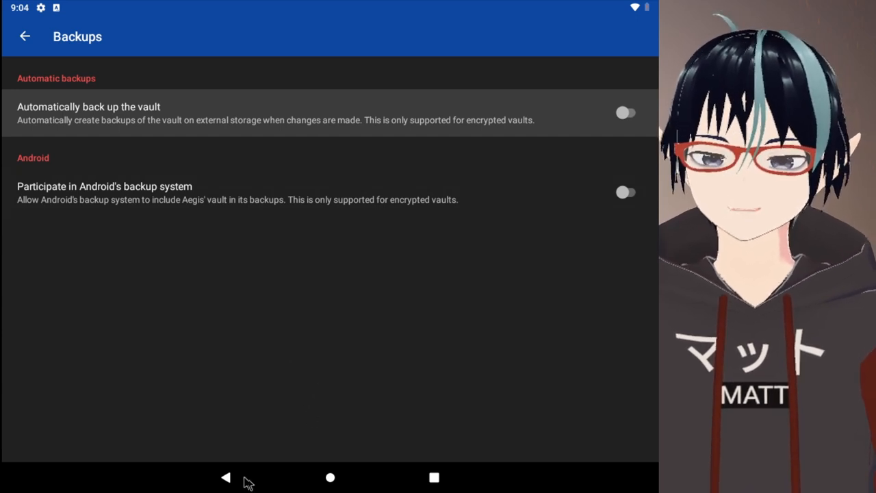
Back out of Backups to the main Settings list.
click(24, 36)
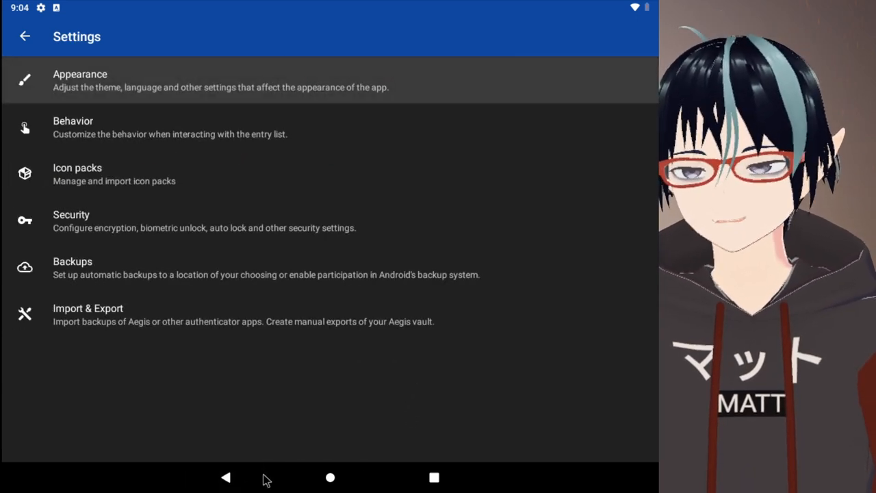
mouse_move(298, 372)
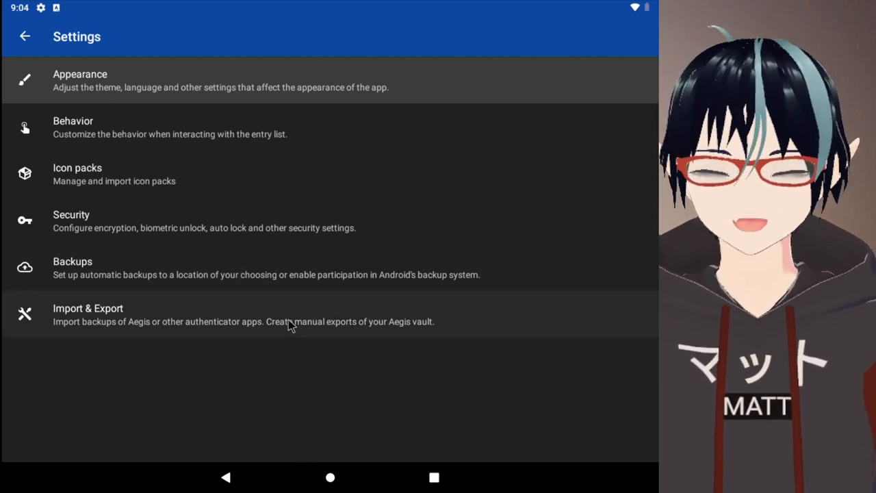
click(87, 315)
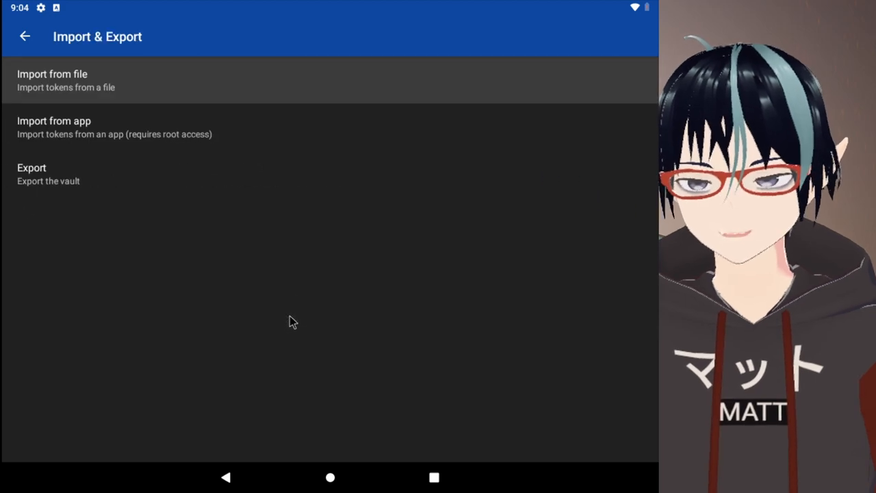
mouse_move(154, 130)
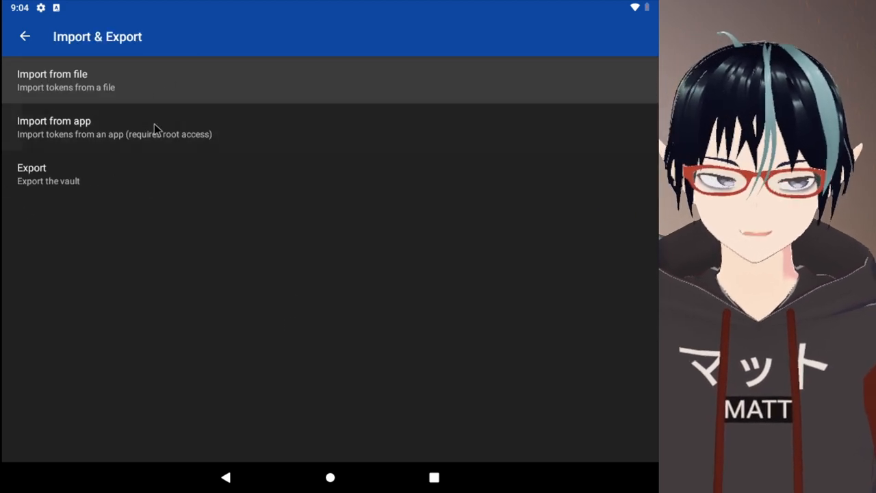
mouse_move(193, 151)
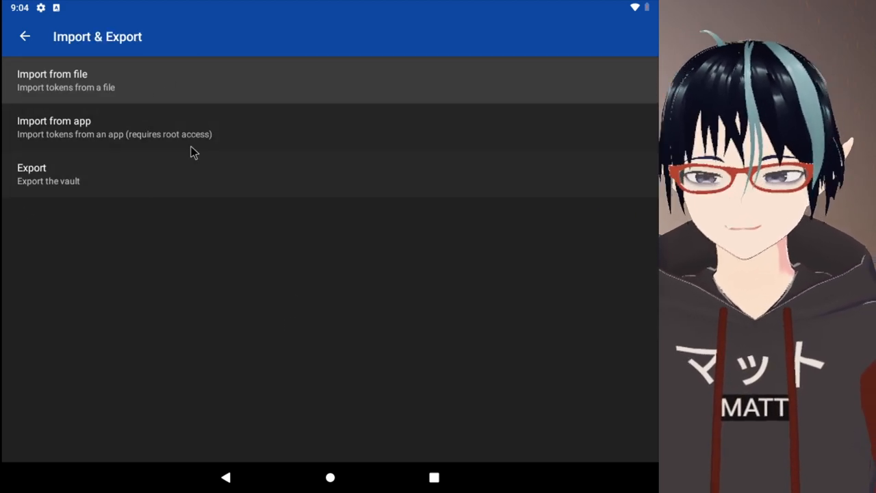
mouse_move(286, 134)
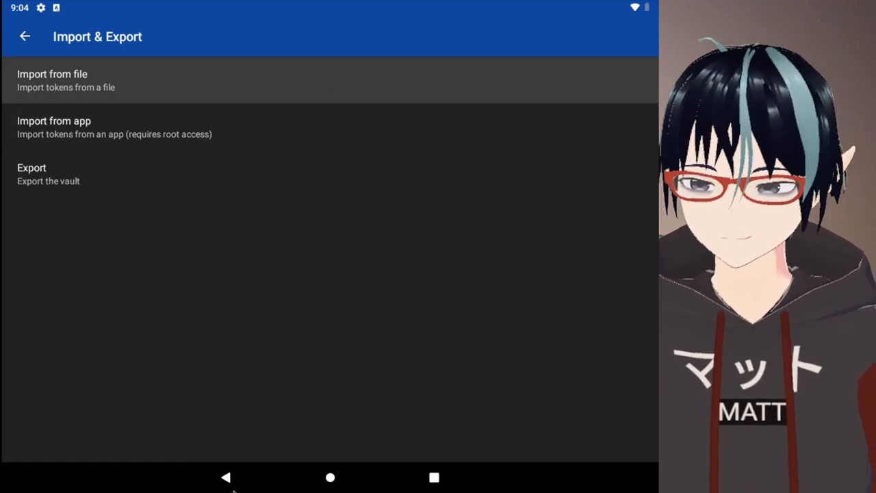
click(25, 36)
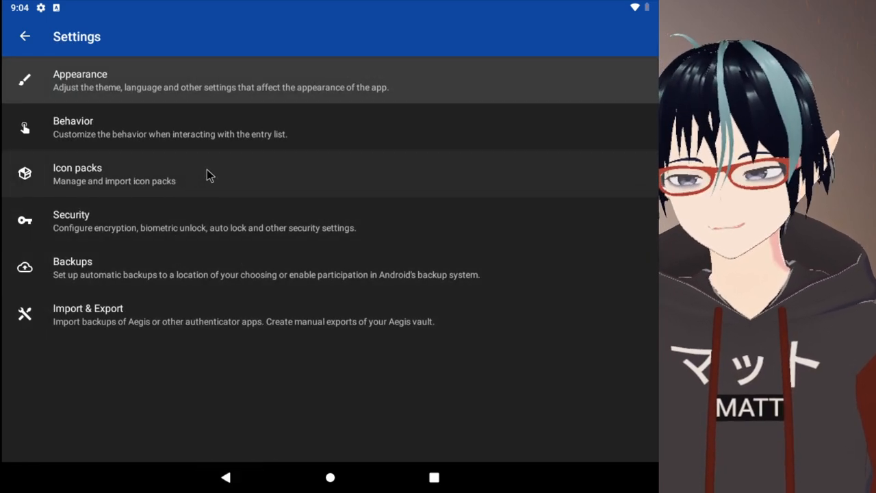
Enter the Icon packs settings, which show no packs imported yet.
click(76, 174)
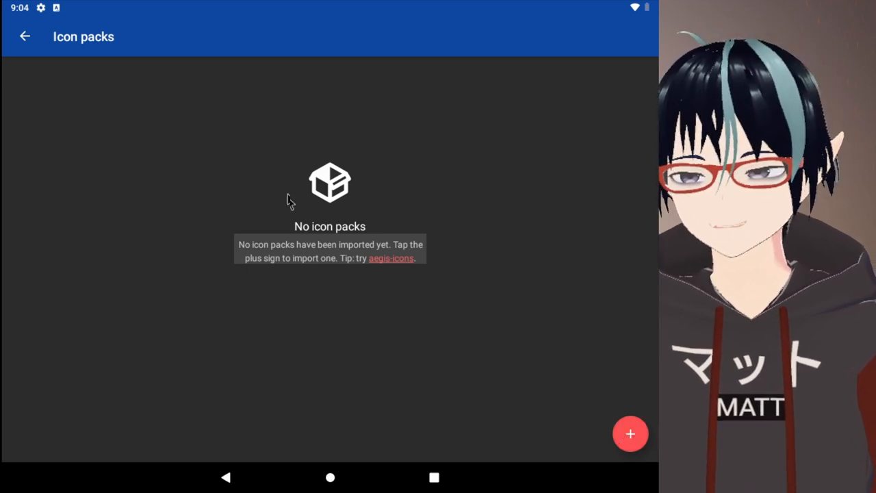
Visit the aegis-icons site in Chrome and scroll through its Apps & Sites icon grid.
click(391, 257)
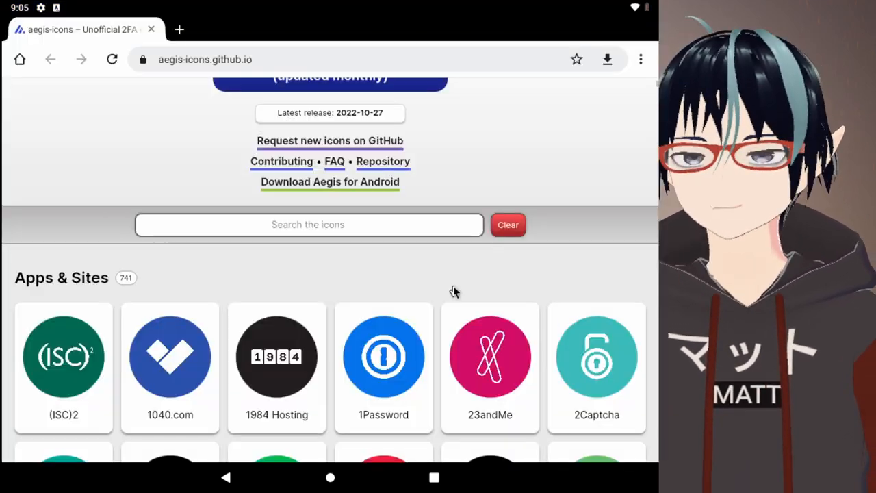
scroll(down, 3)
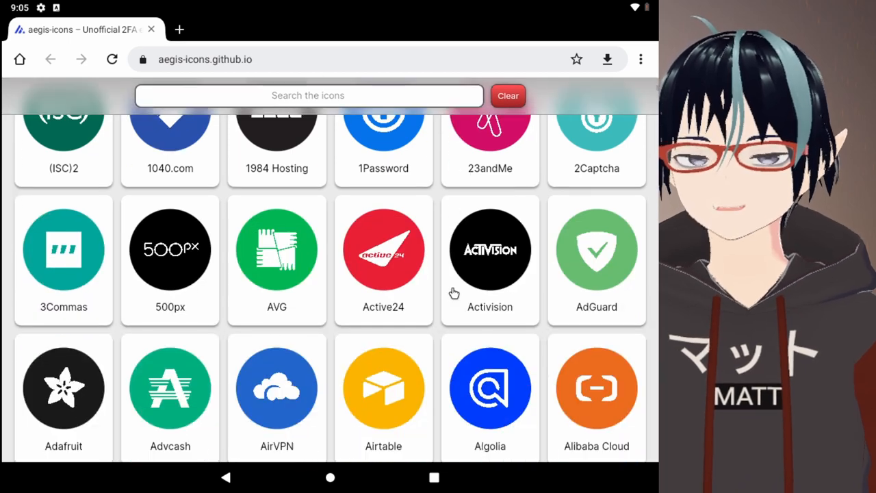
scroll(down, 3)
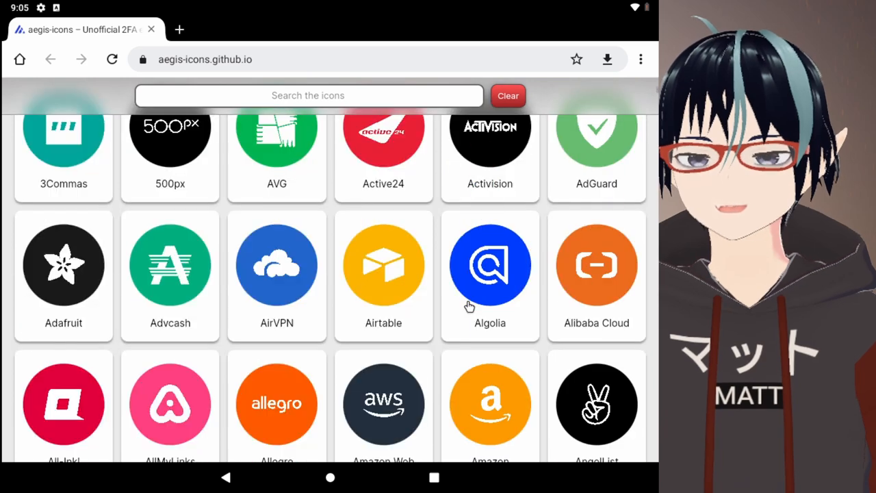
scroll(up, 3)
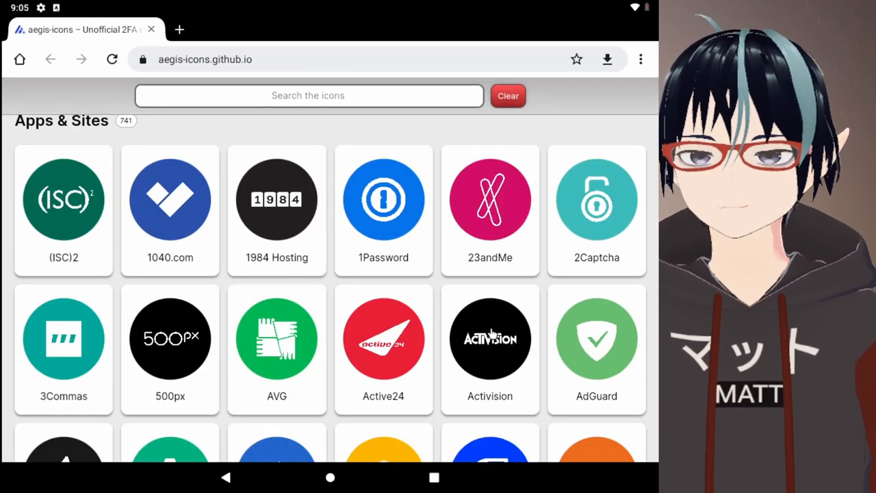
scroll(down, 3)
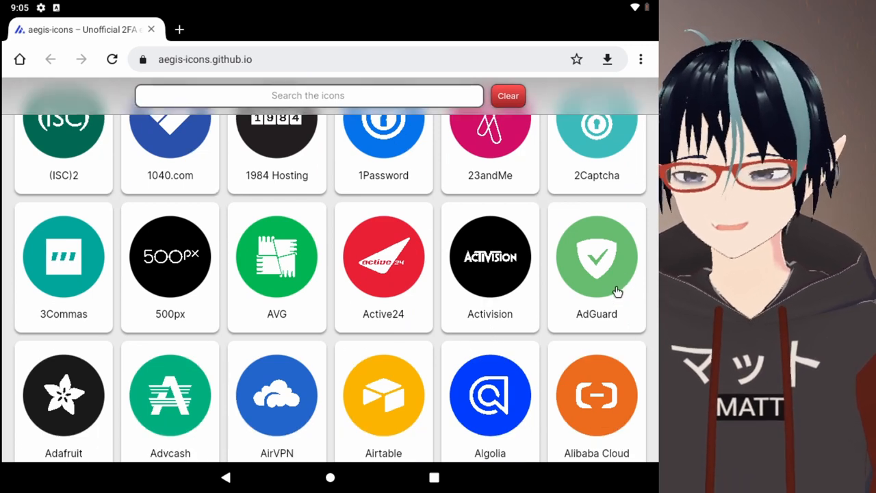
scroll(down, 3)
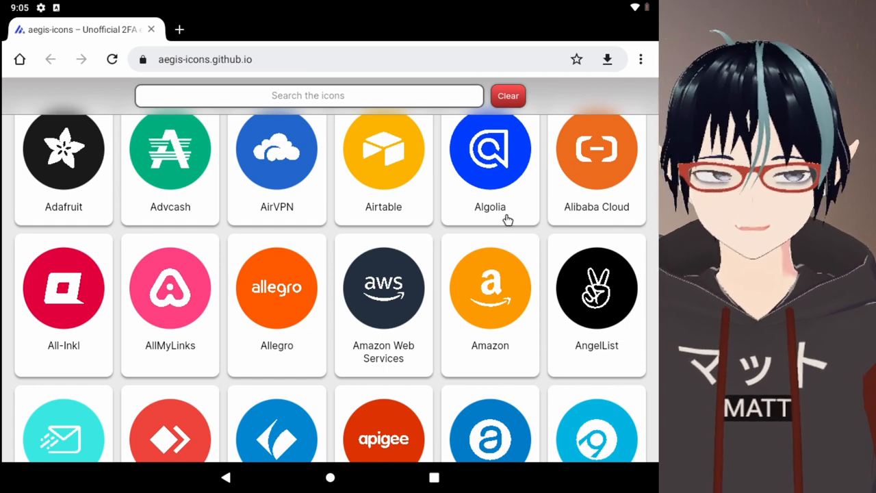
scroll(down, 3)
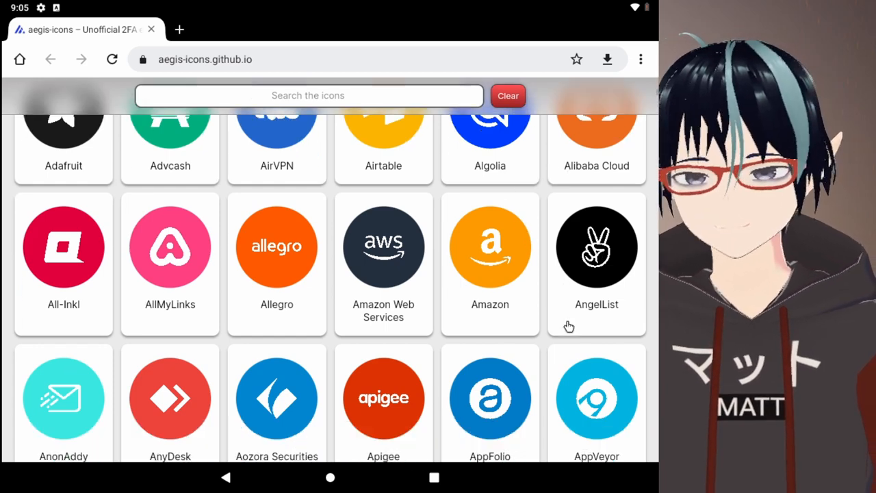
scroll(down, 3)
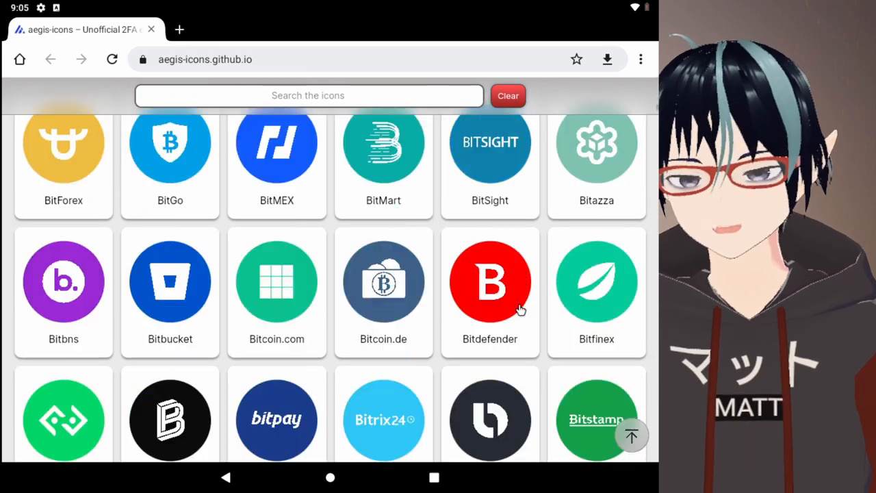
scroll(down, 3)
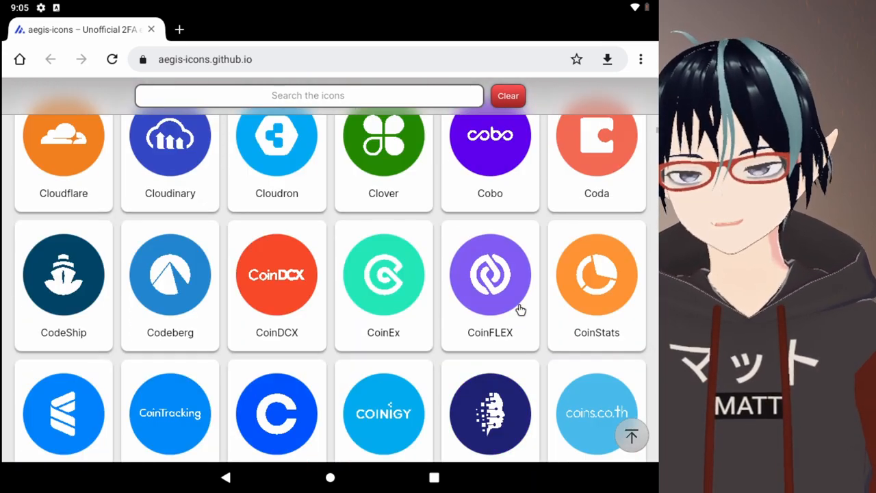
scroll(down, 3)
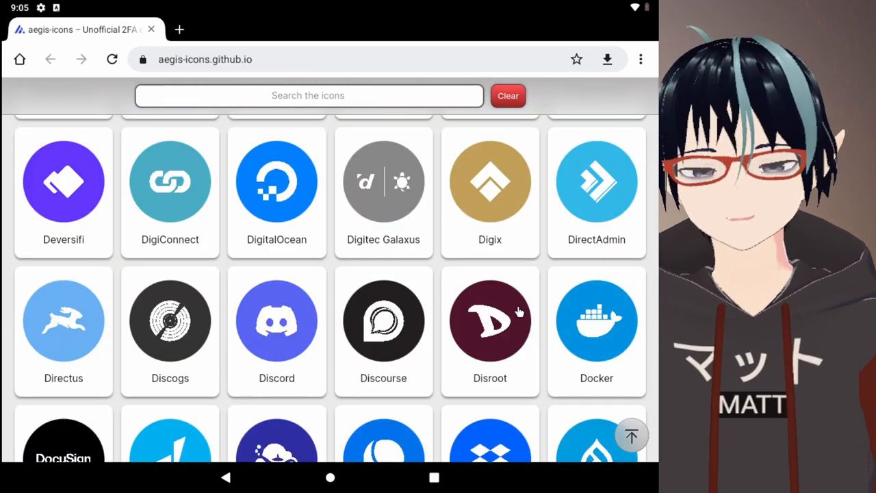
scroll(down, 3)
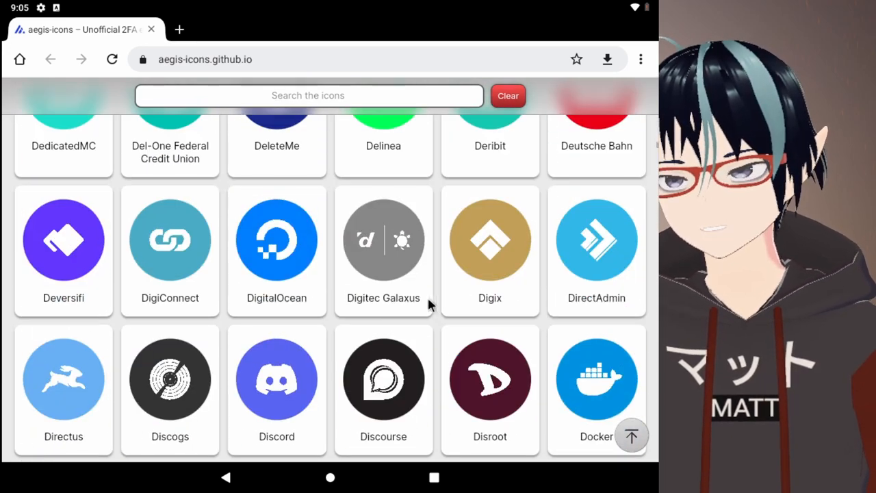
scroll(down, 3)
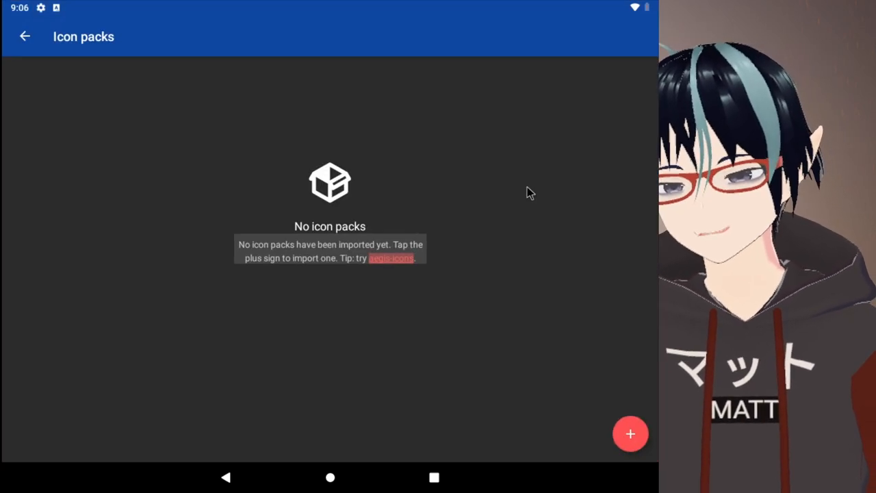
mouse_move(24, 50)
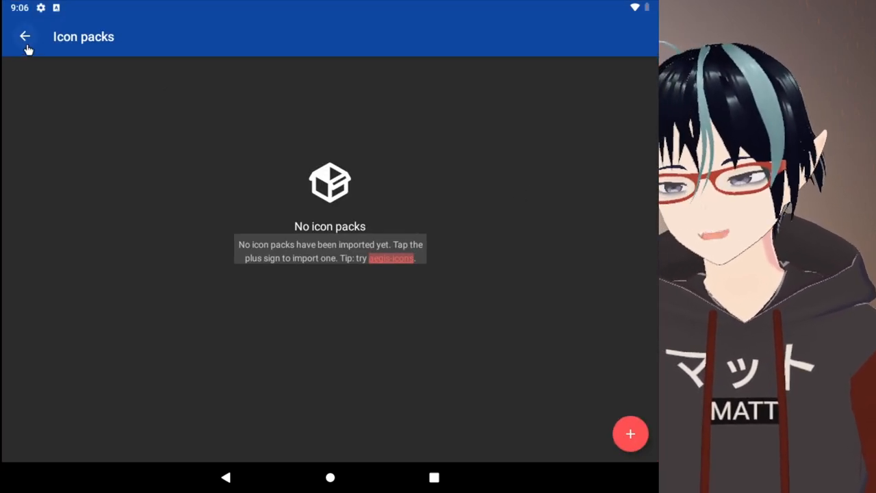
Leave the empty Icon packs page and exit Aegis settings entirely.
click(226, 476)
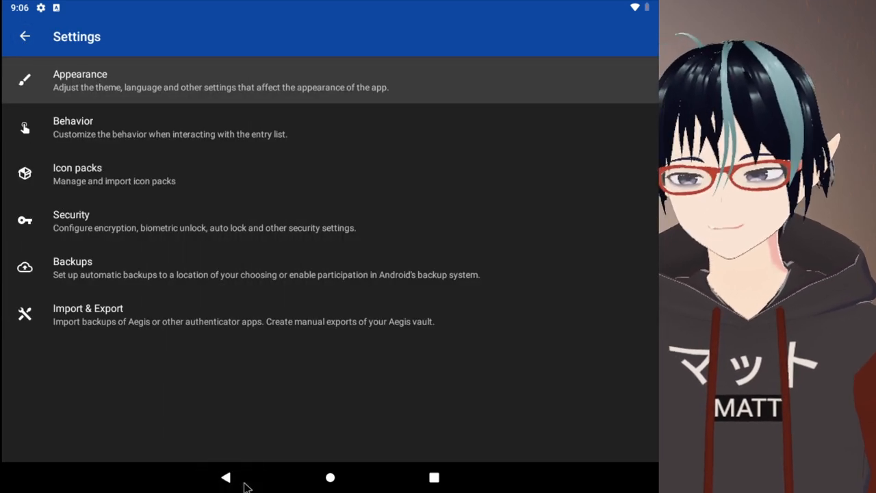
click(24, 36)
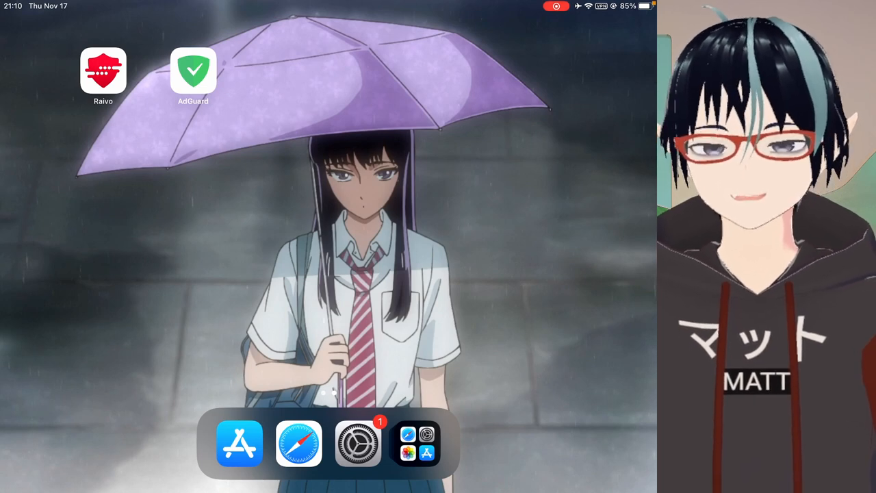
Launch Raivo OTP from the iPad home screen to its welcome screen.
click(103, 71)
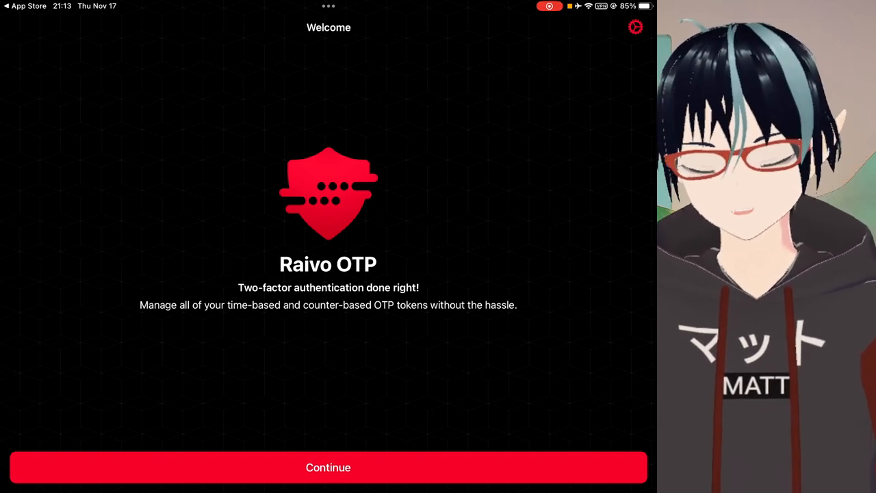
Continue from the Raivo welcome screen toward the master password step.
click(329, 468)
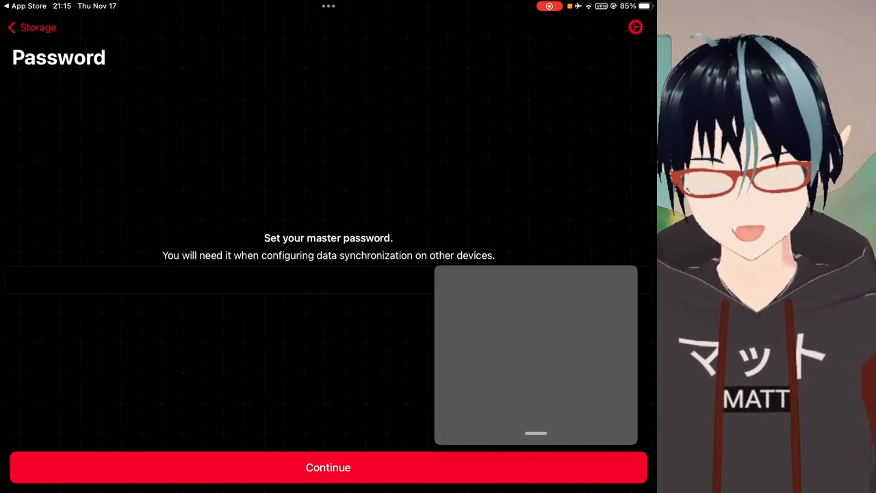
Set the Raivo master password and passcode, reaching the TouchID unlock step.
click(328, 467)
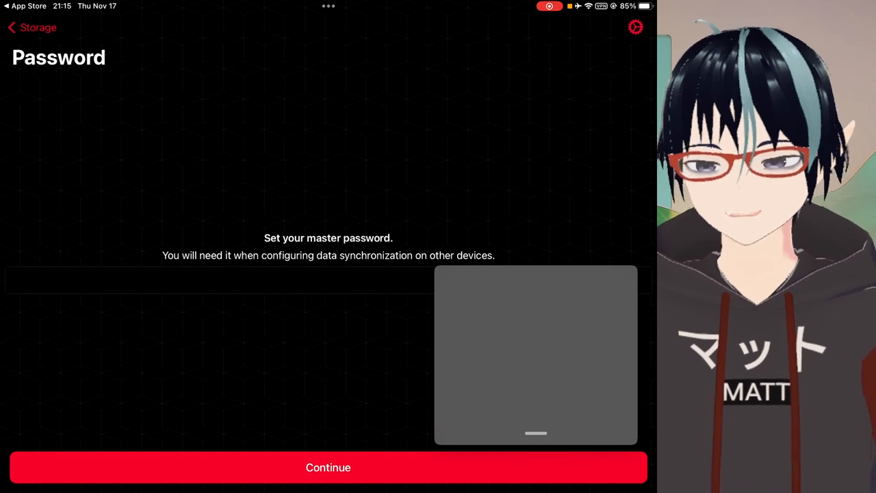
click(329, 467)
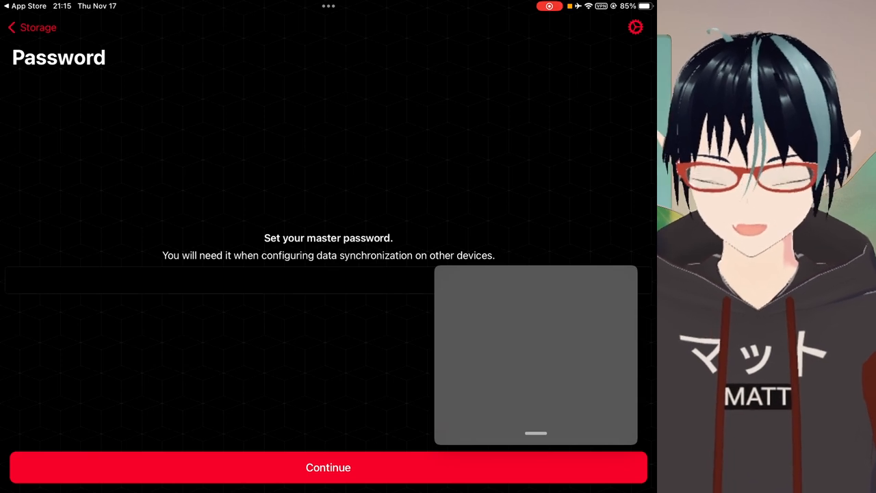
click(328, 467)
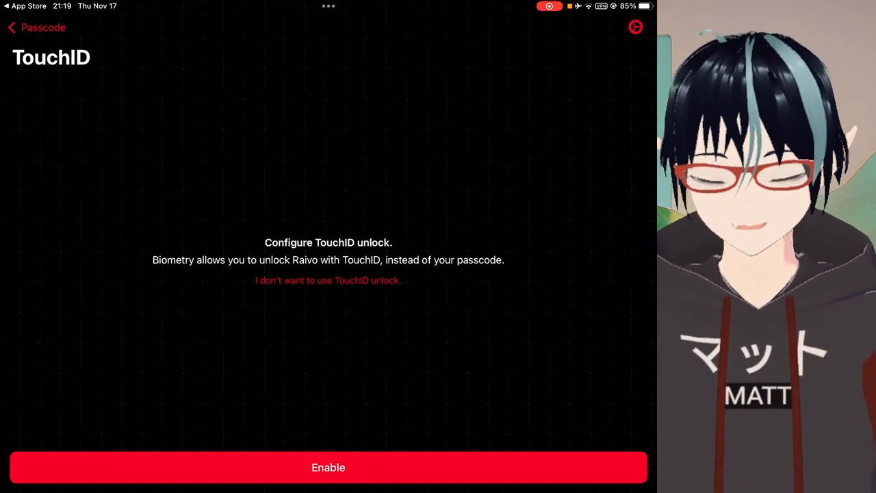
Enable TouchID unlock, start into the empty vault and go to Raivo's Settings.
click(329, 466)
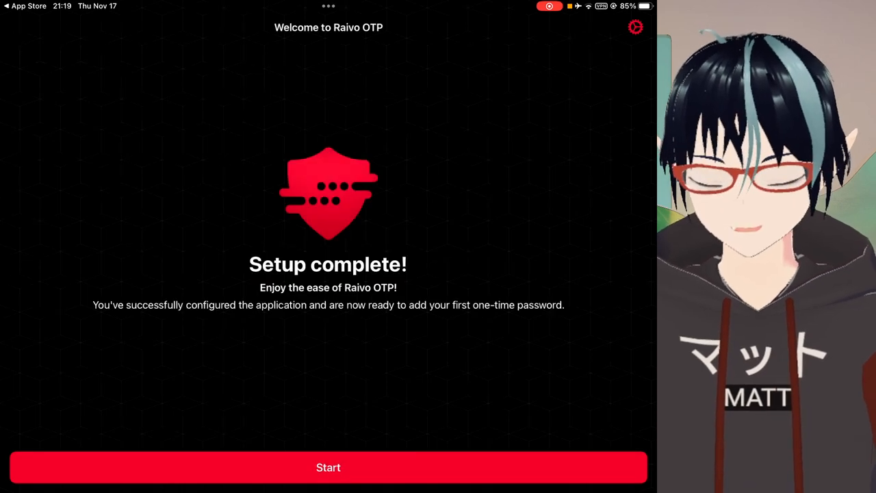
click(329, 467)
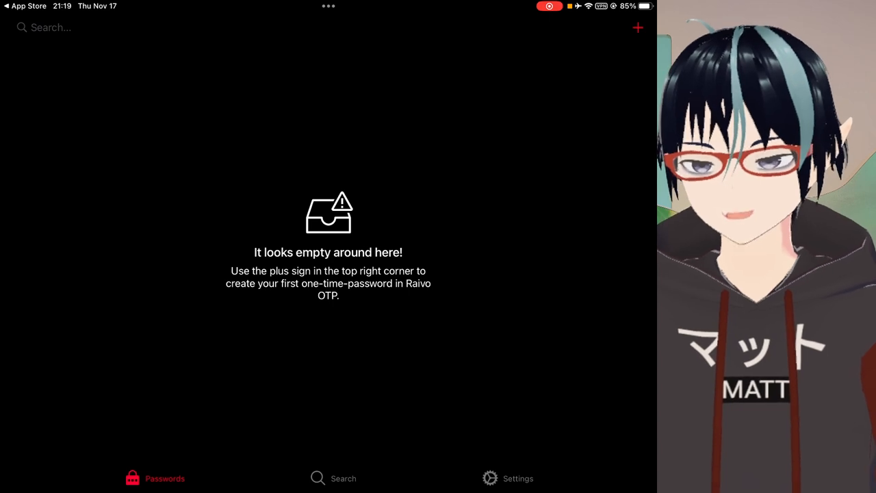
click(517, 477)
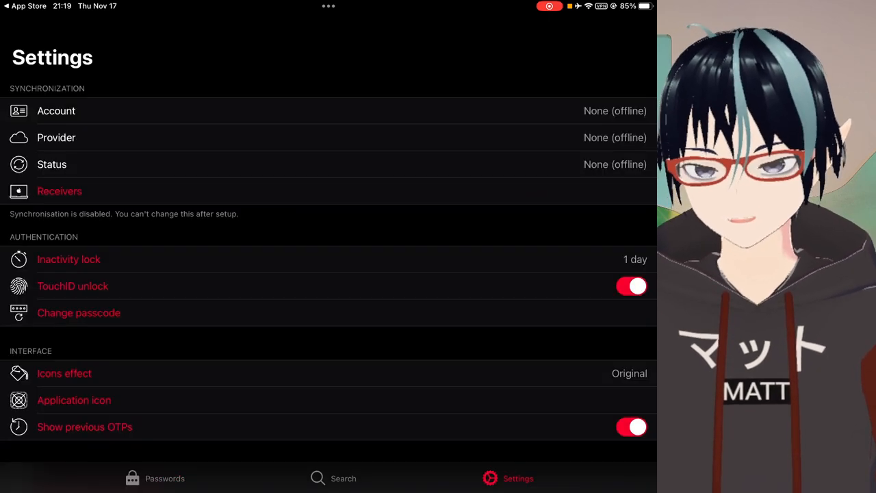